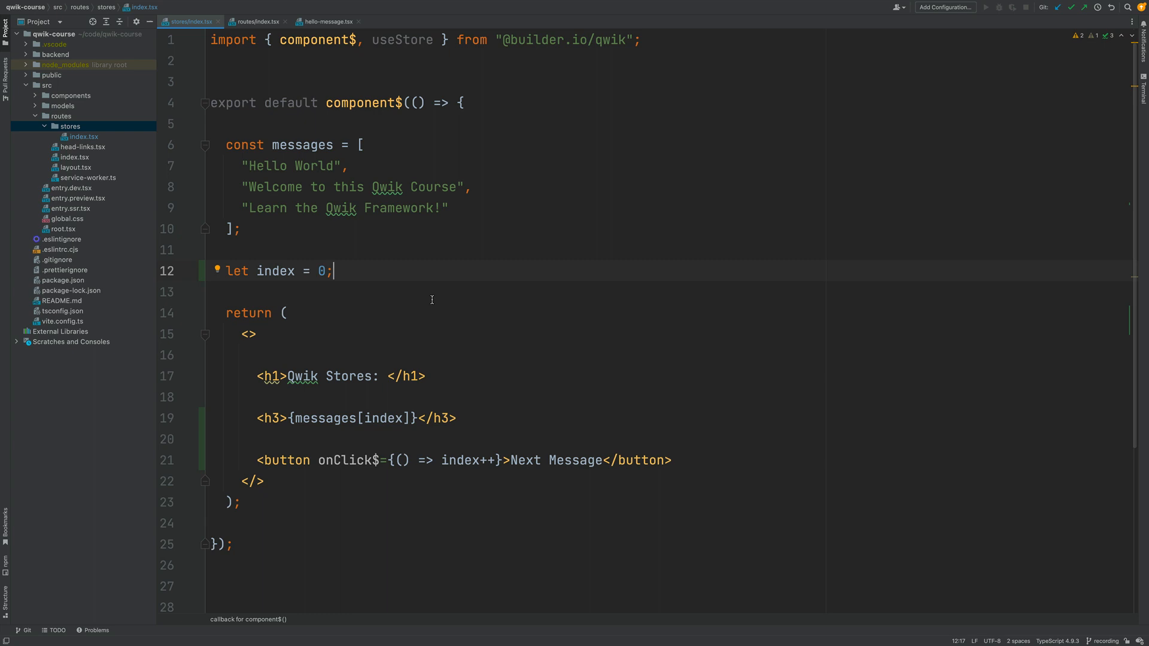
mouse_move(256, 288)
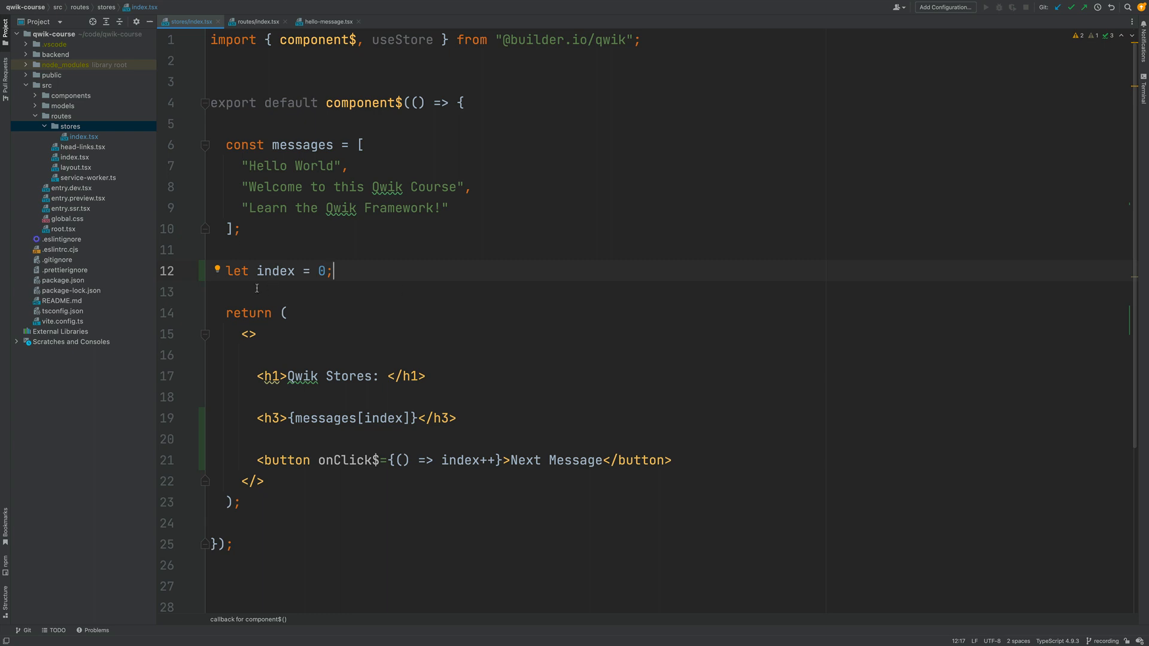
mouse_move(316, 434)
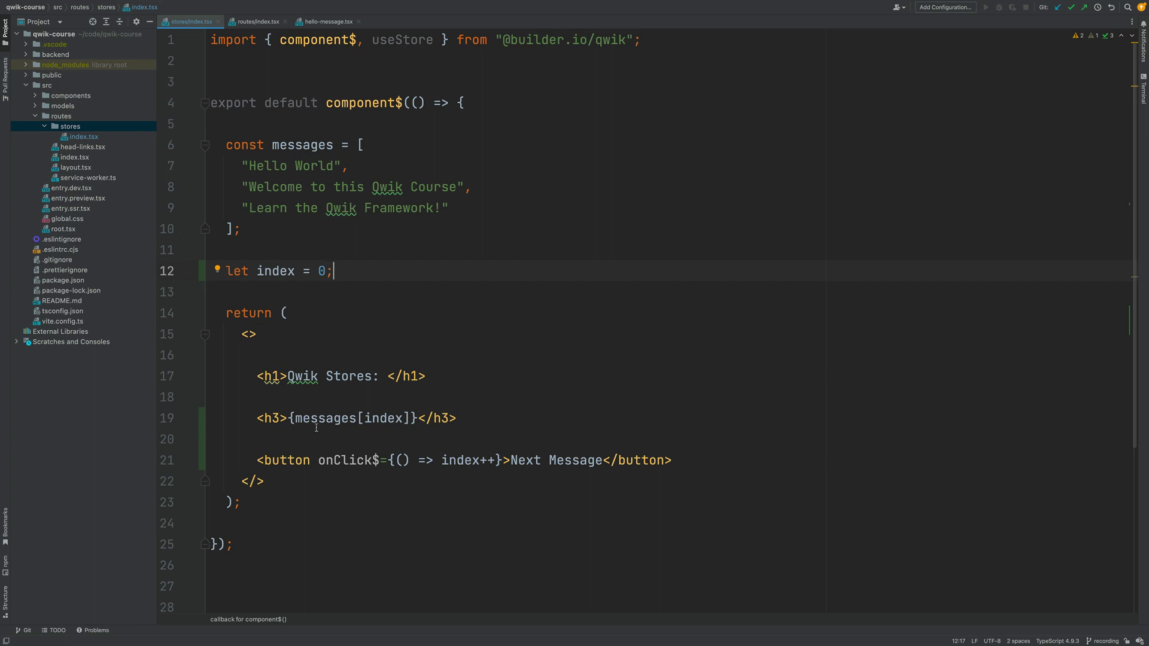
Replace the let index declaration with 'const store = useStore({ index: 0 });'
double_click(347, 459)
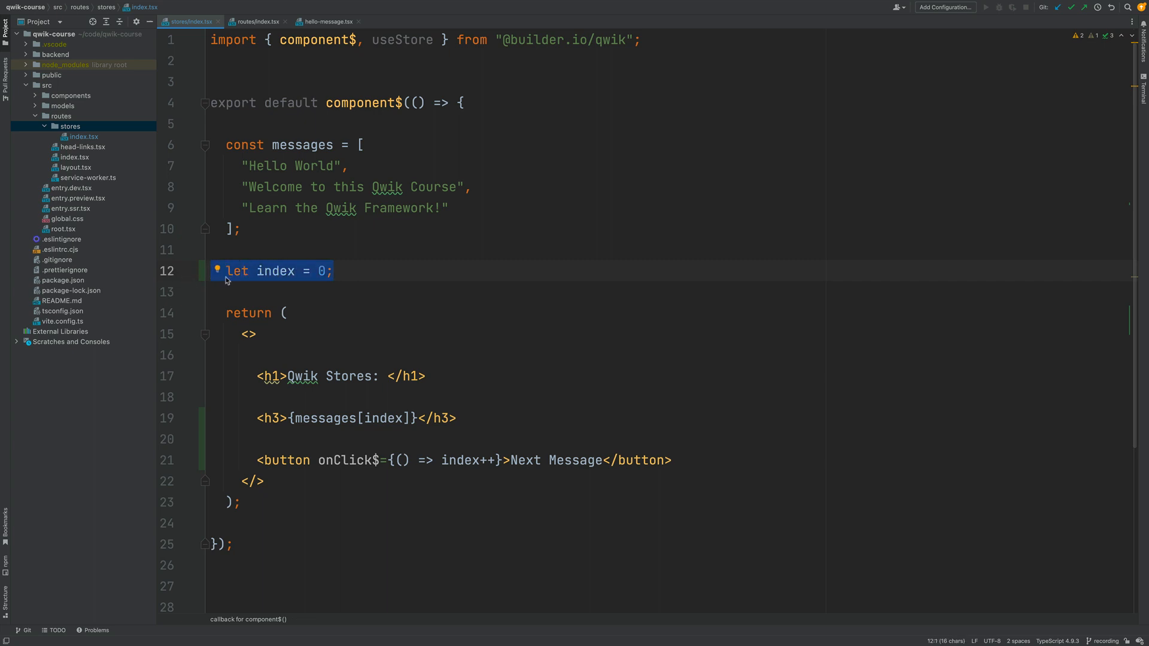
mouse_move(237, 275)
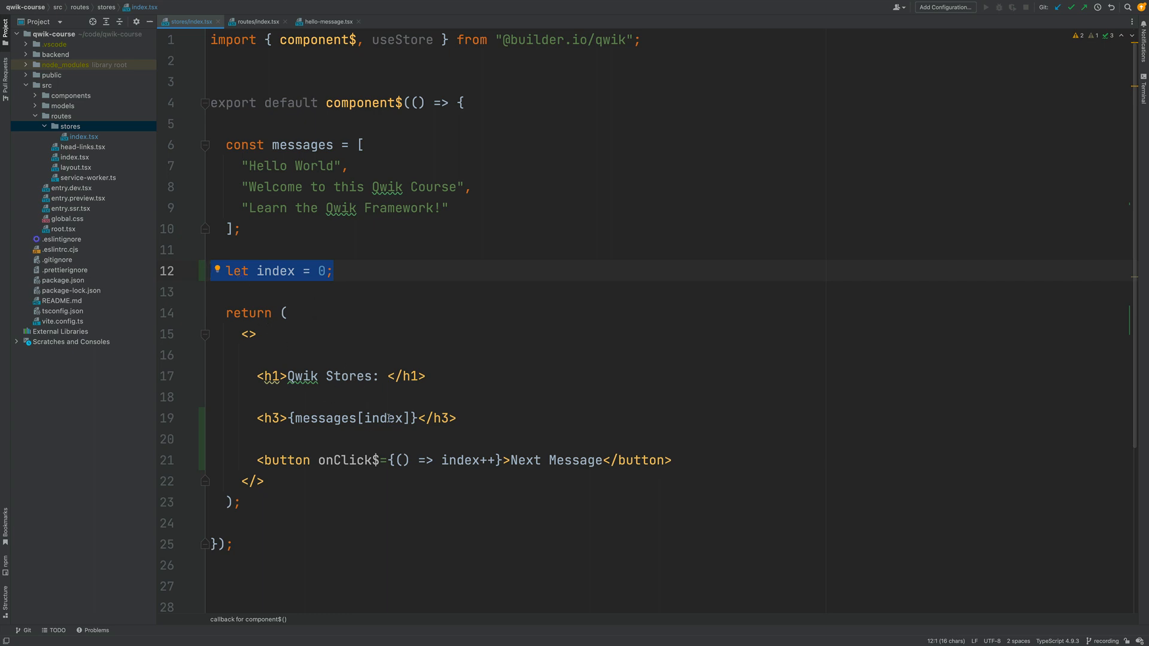
left_click(335, 270)
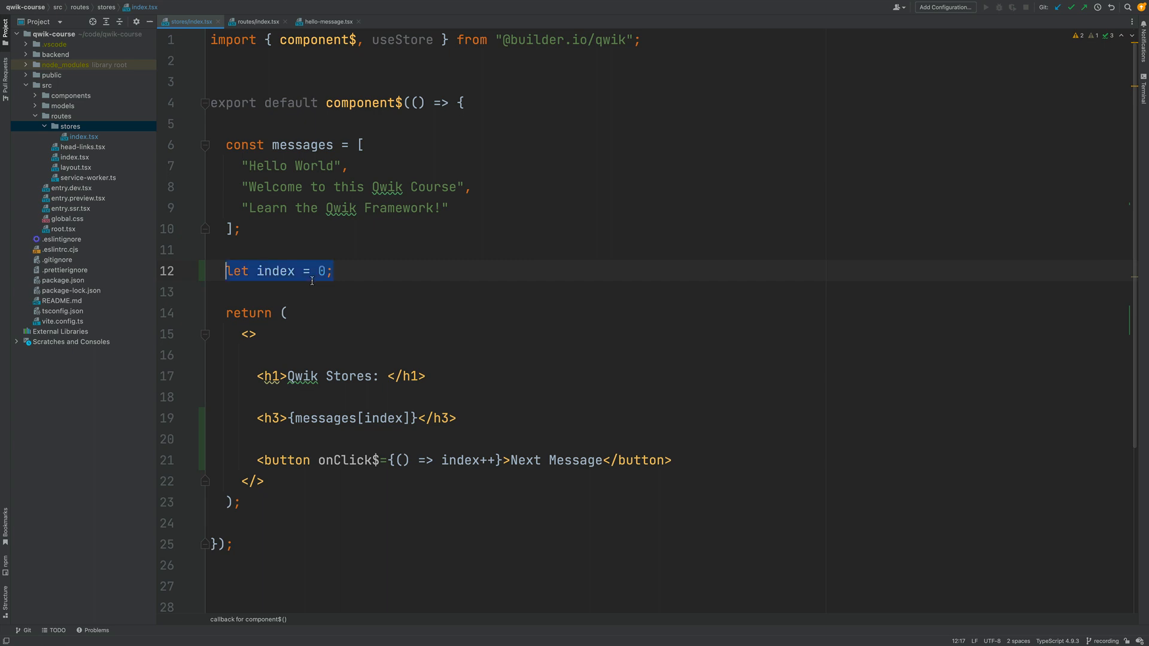
type("const store =")
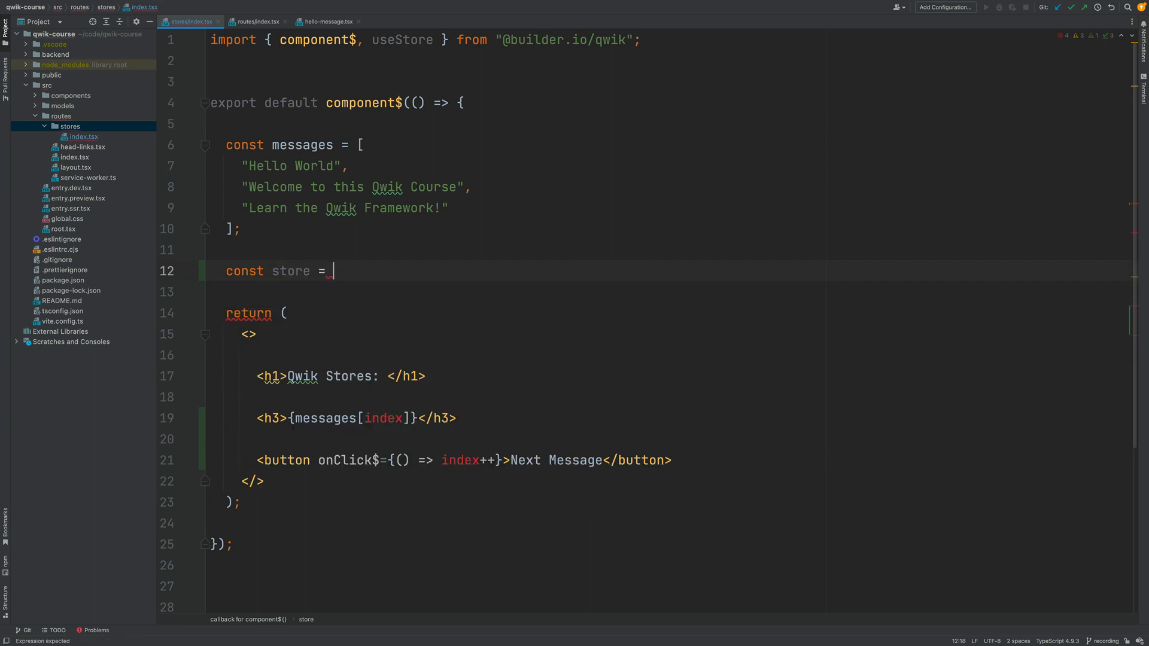
type("useStore()")
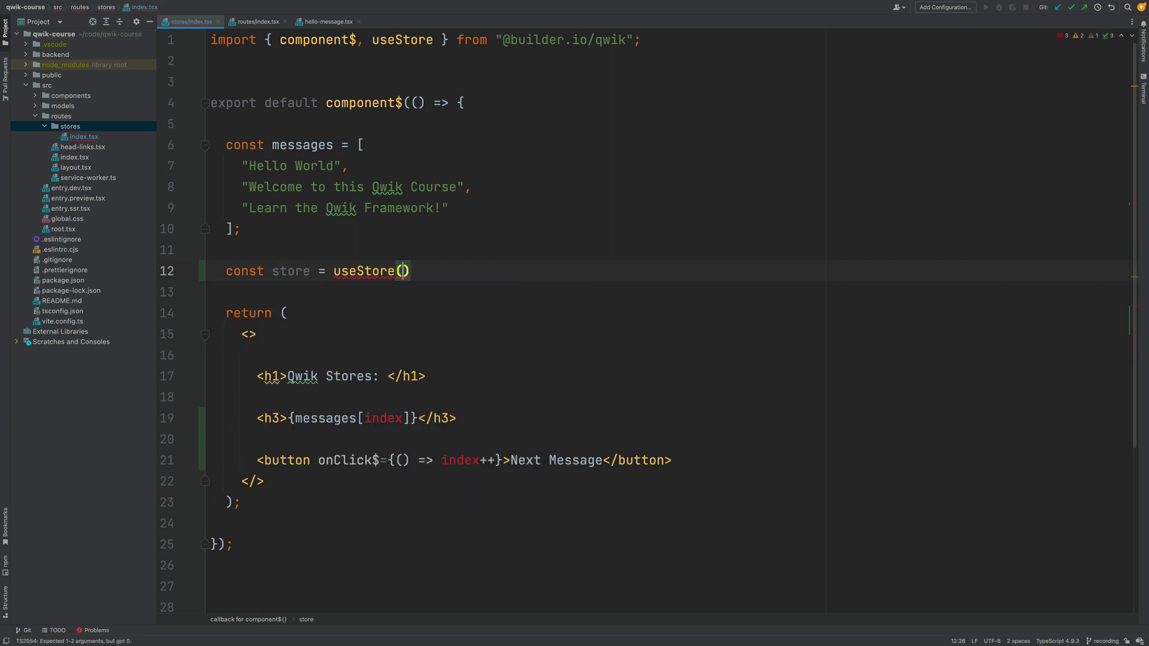
type(";")
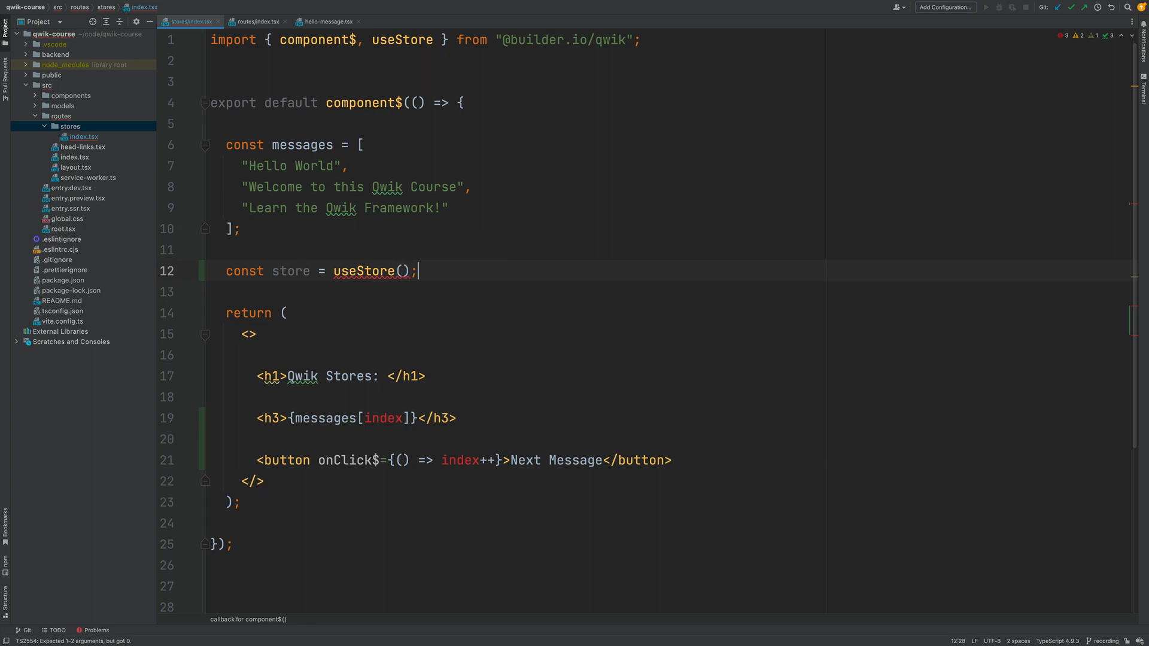
type("{")
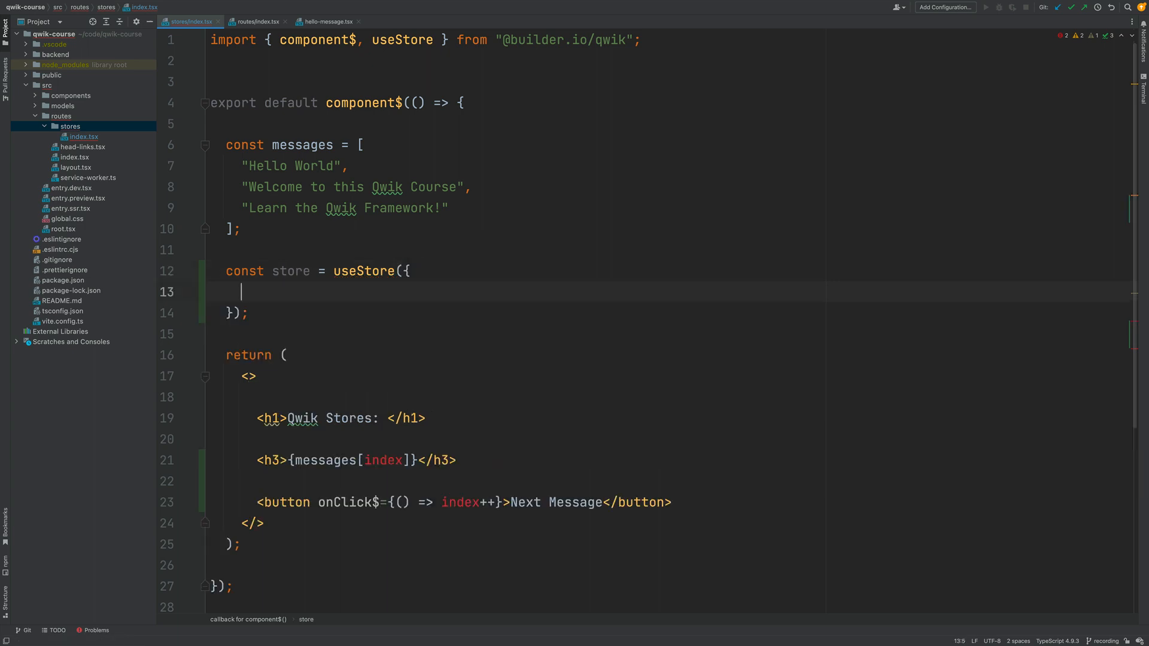
type("in")
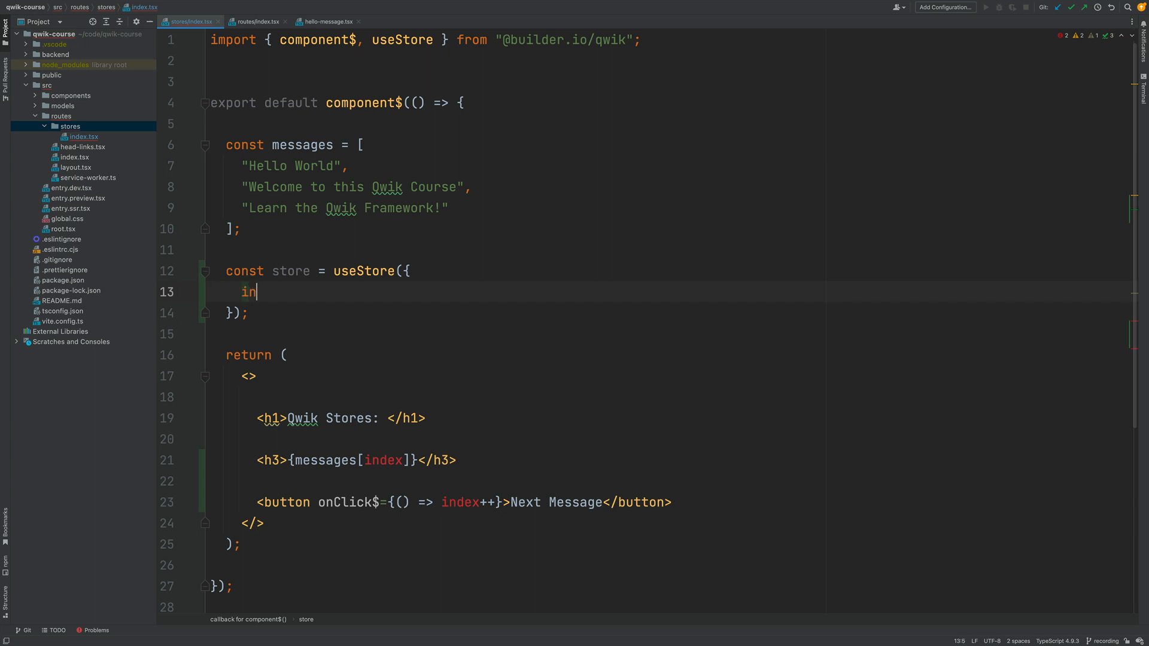
type("dex:")
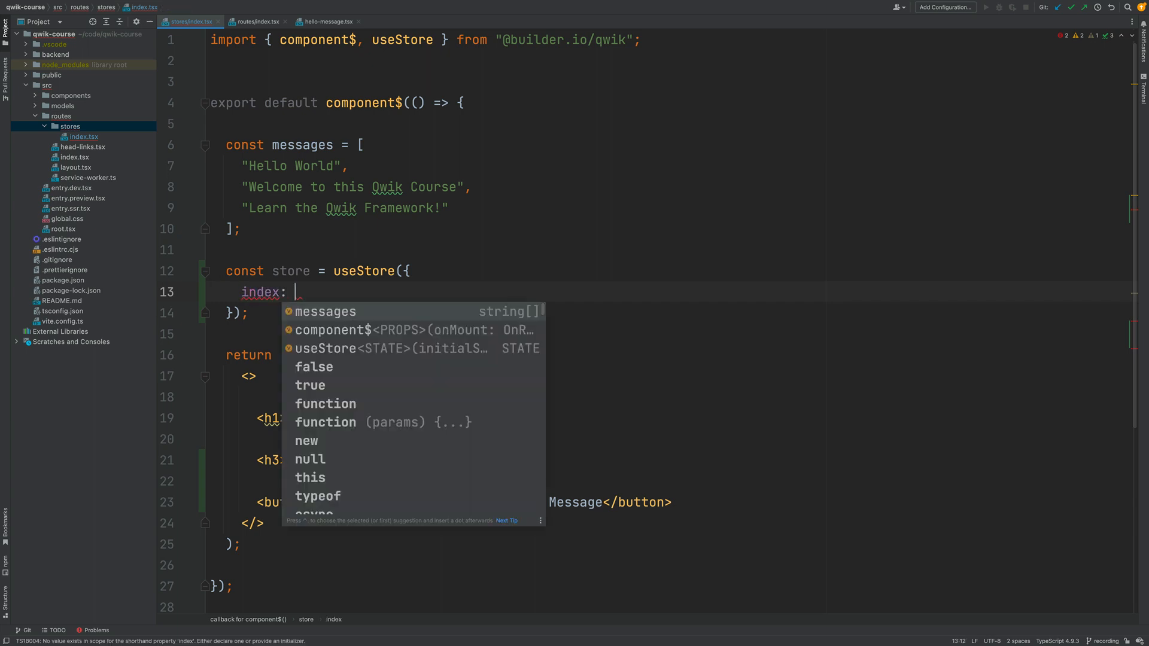
type("0")
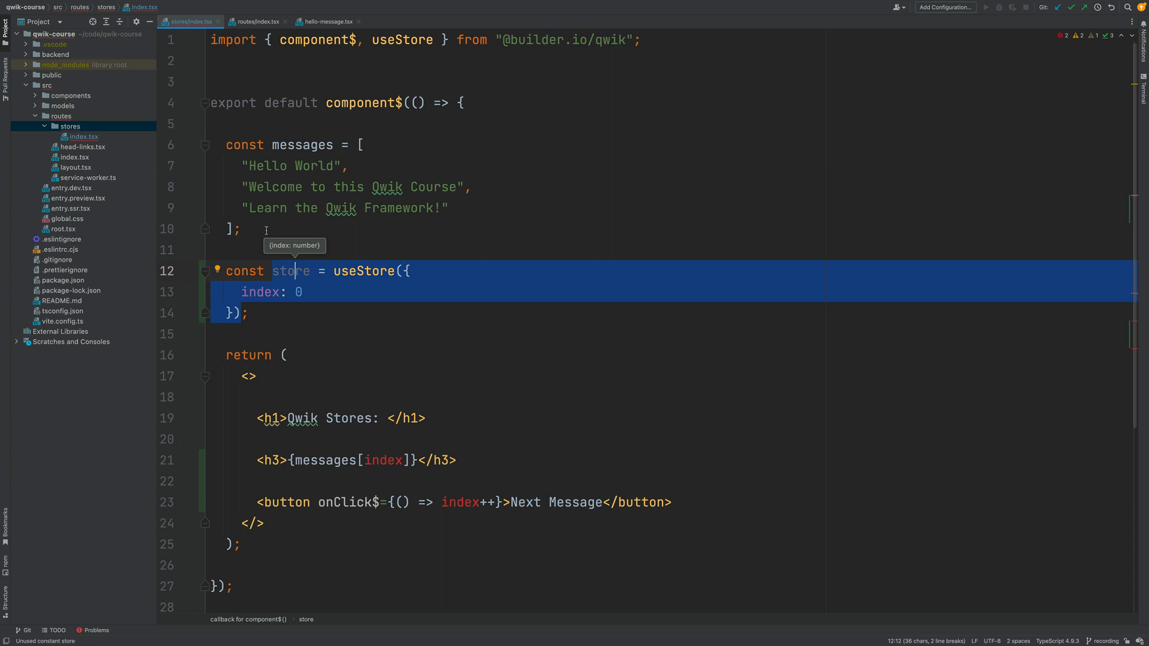
mouse_move(274, 249)
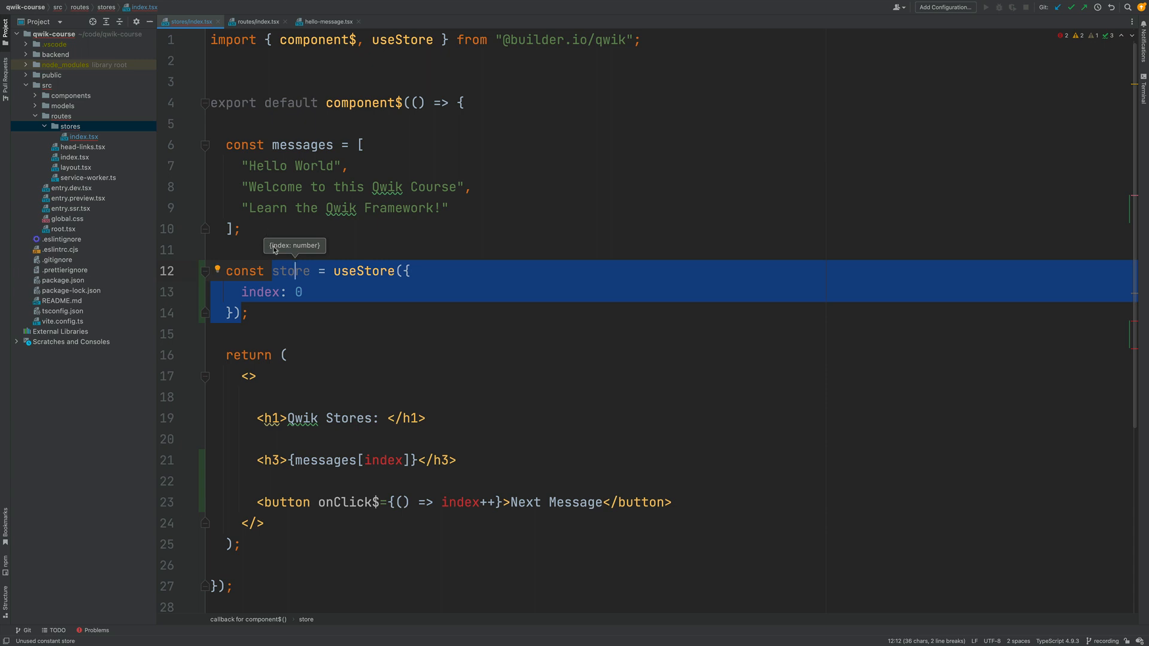
mouse_move(308, 253)
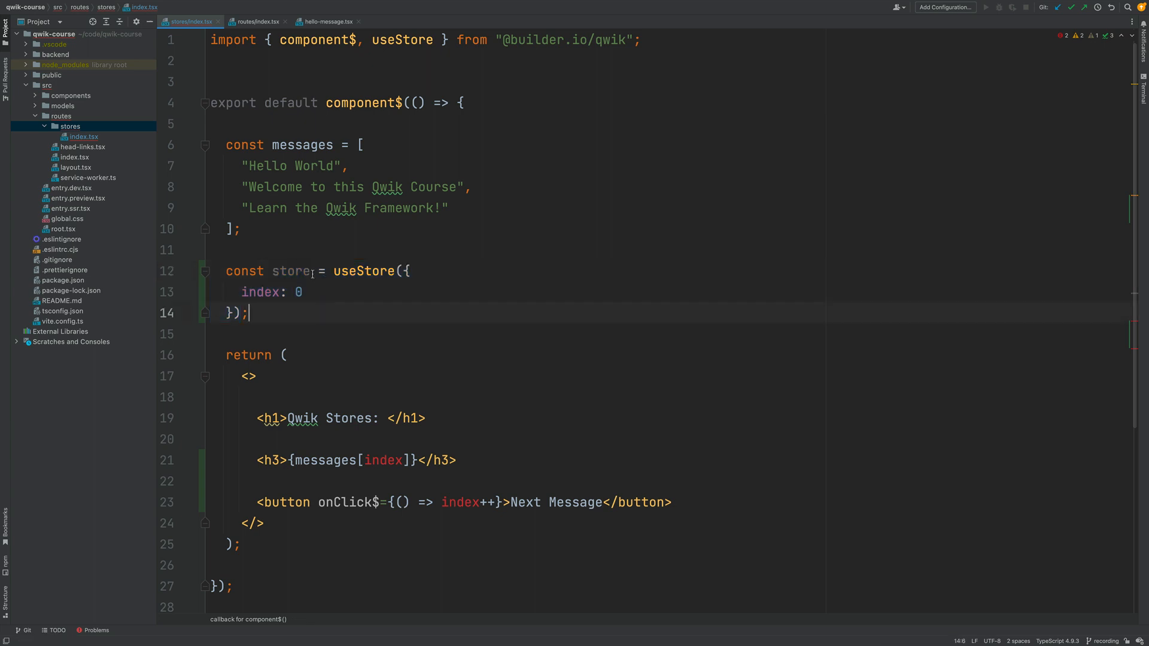
double_click(290, 270)
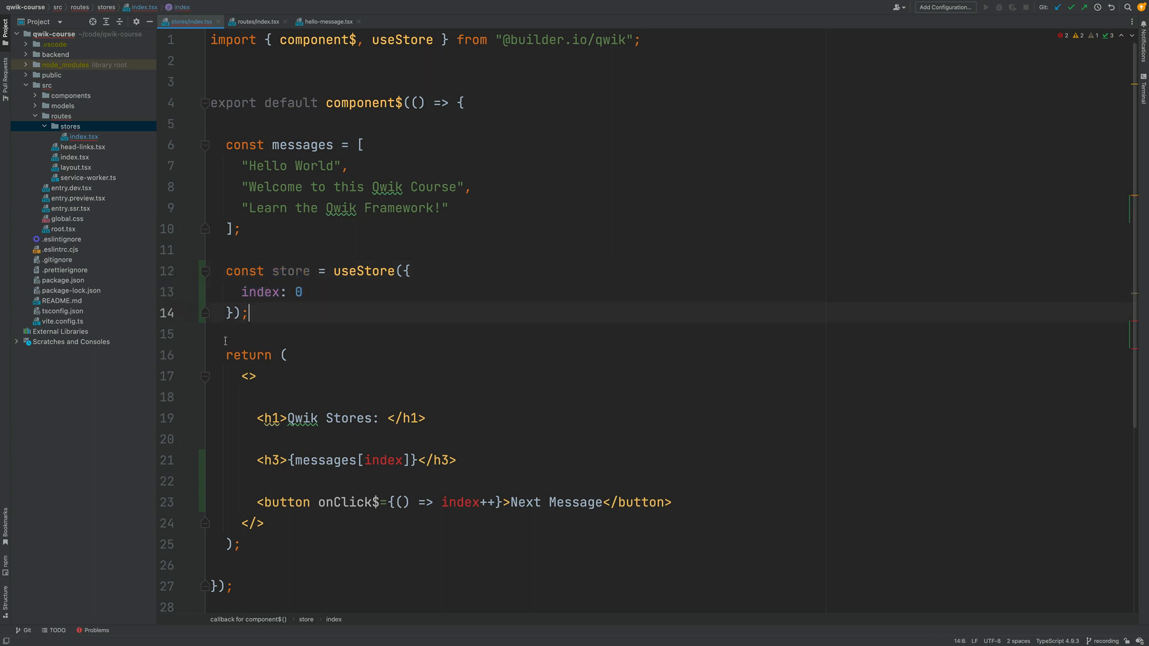
key("Enter")
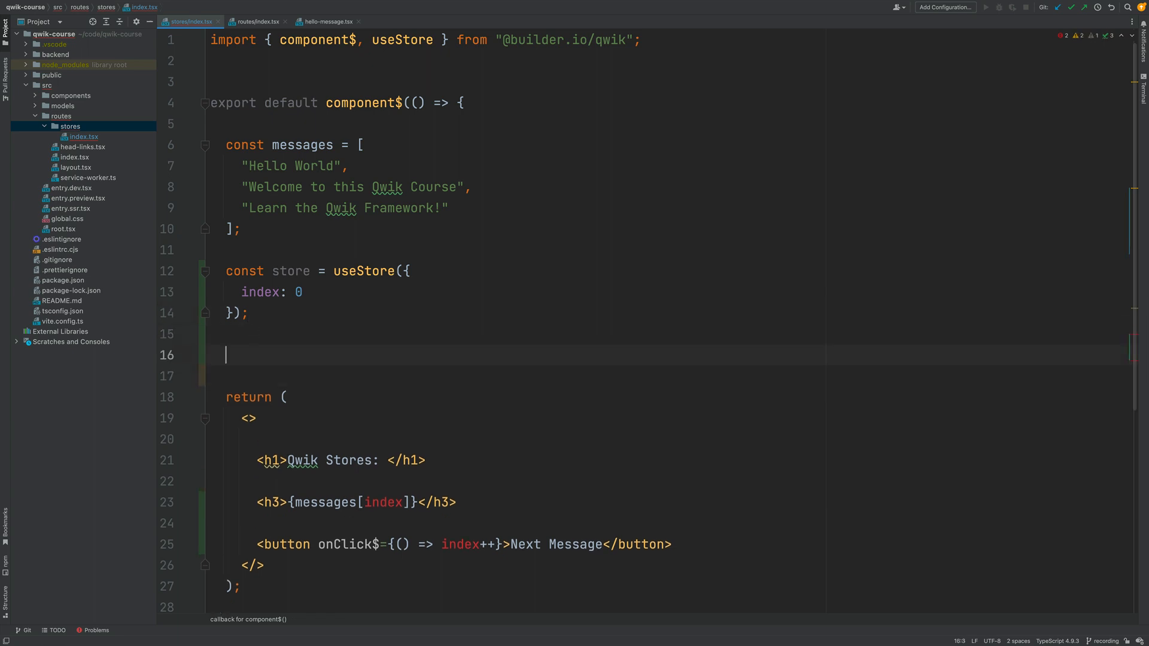
type("store.")
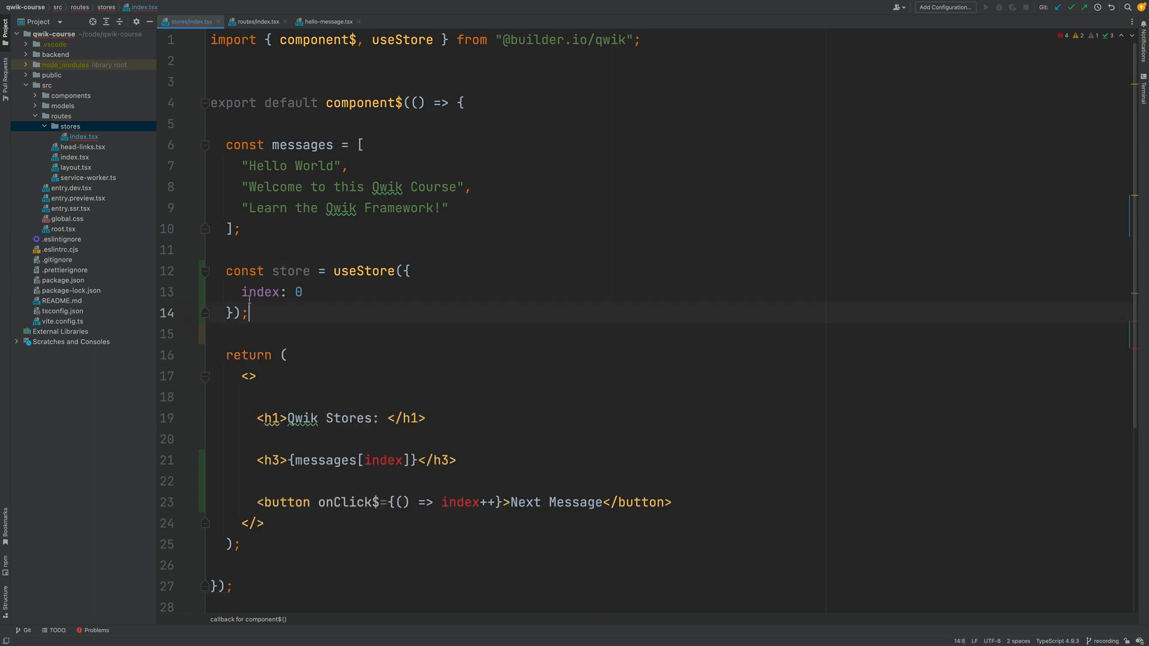
double_click(290, 271)
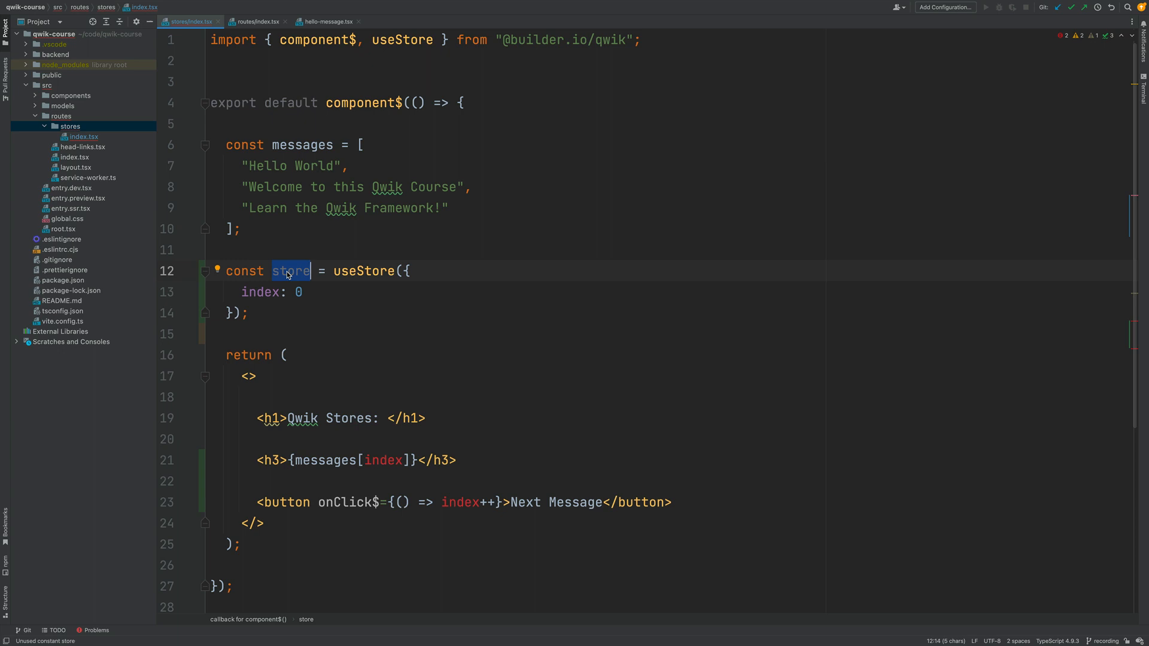
mouse_move(323, 459)
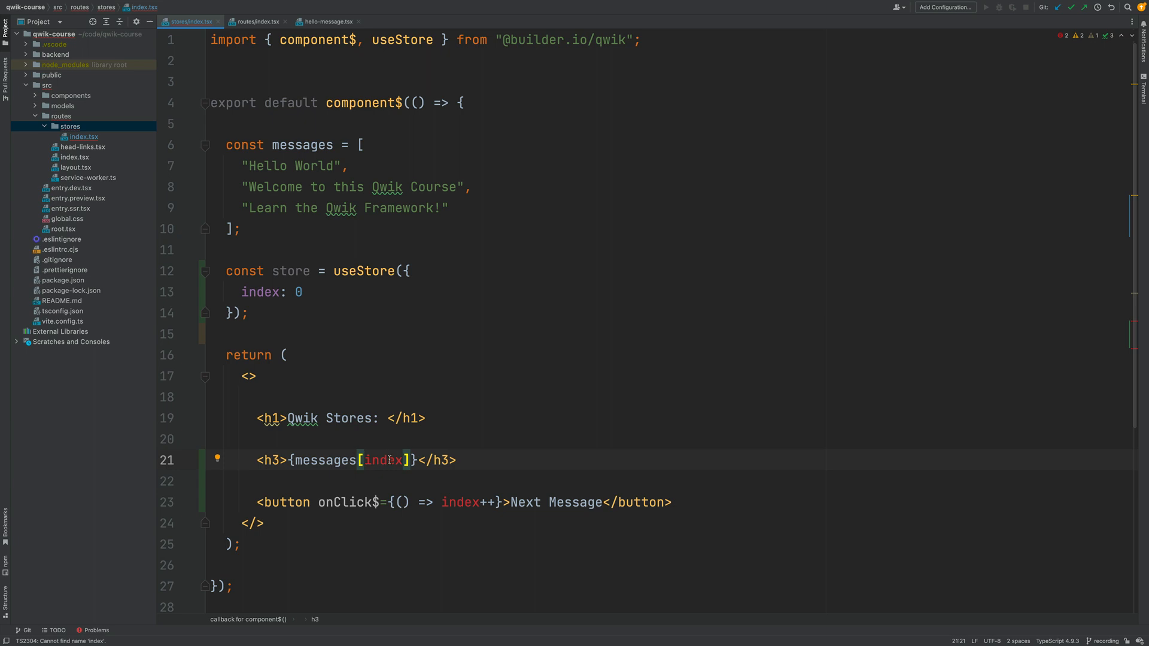
Change the messages lookup and the onClick$ increment to use store.index
double_click(383, 460)
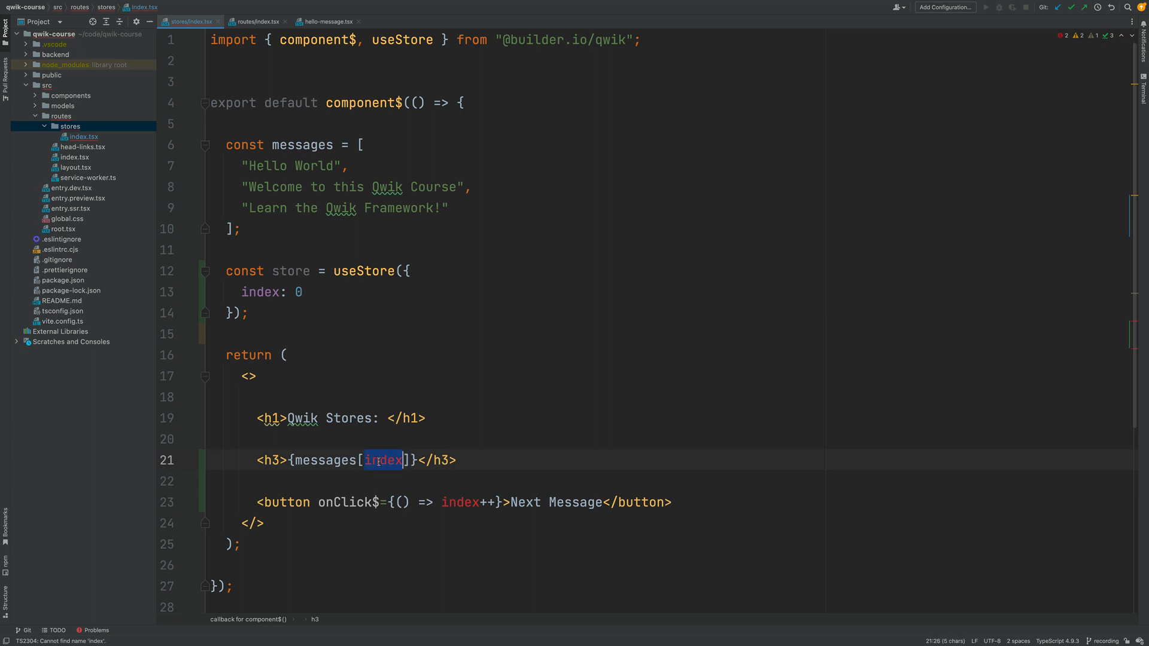
type("store")
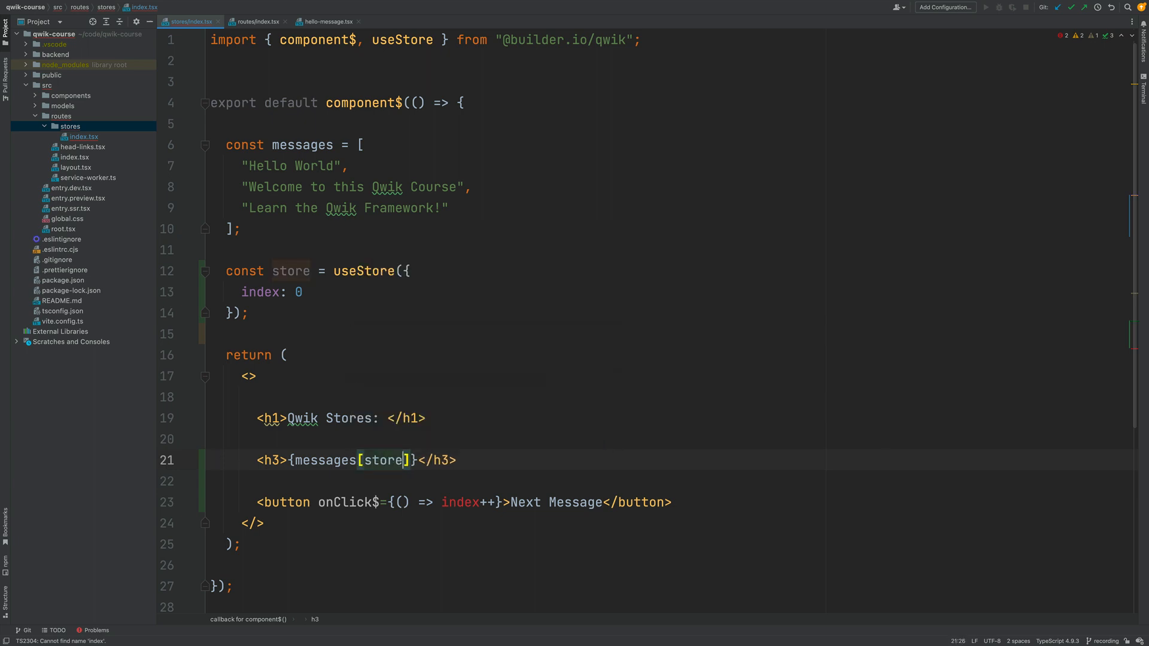
type(".index")
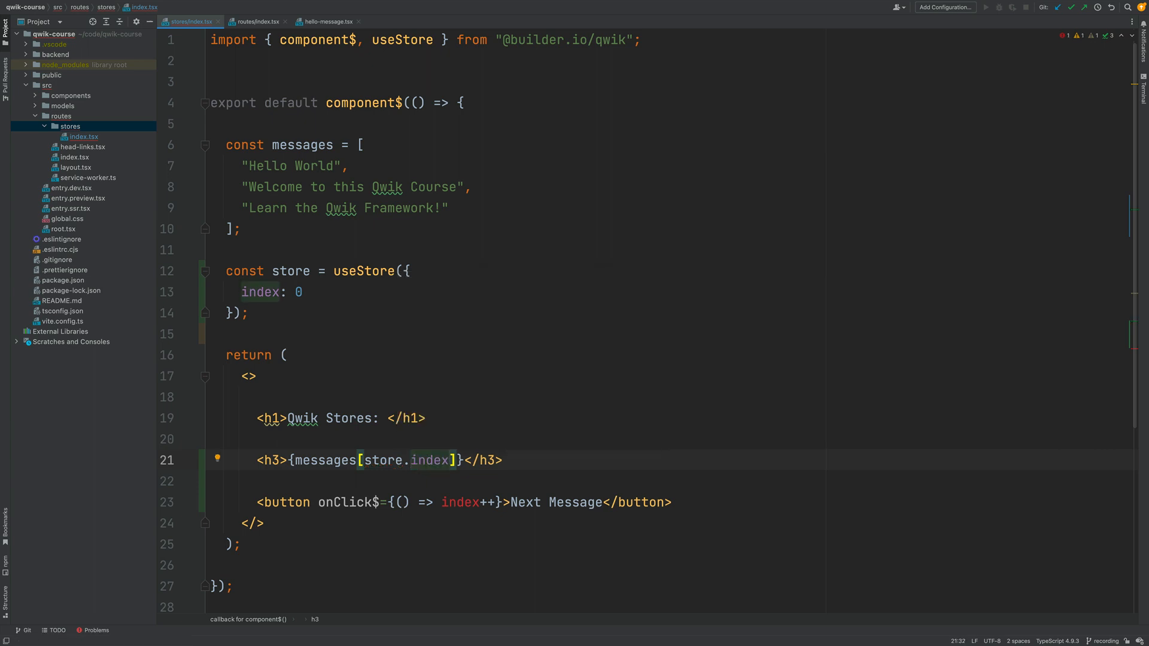
mouse_move(307, 490)
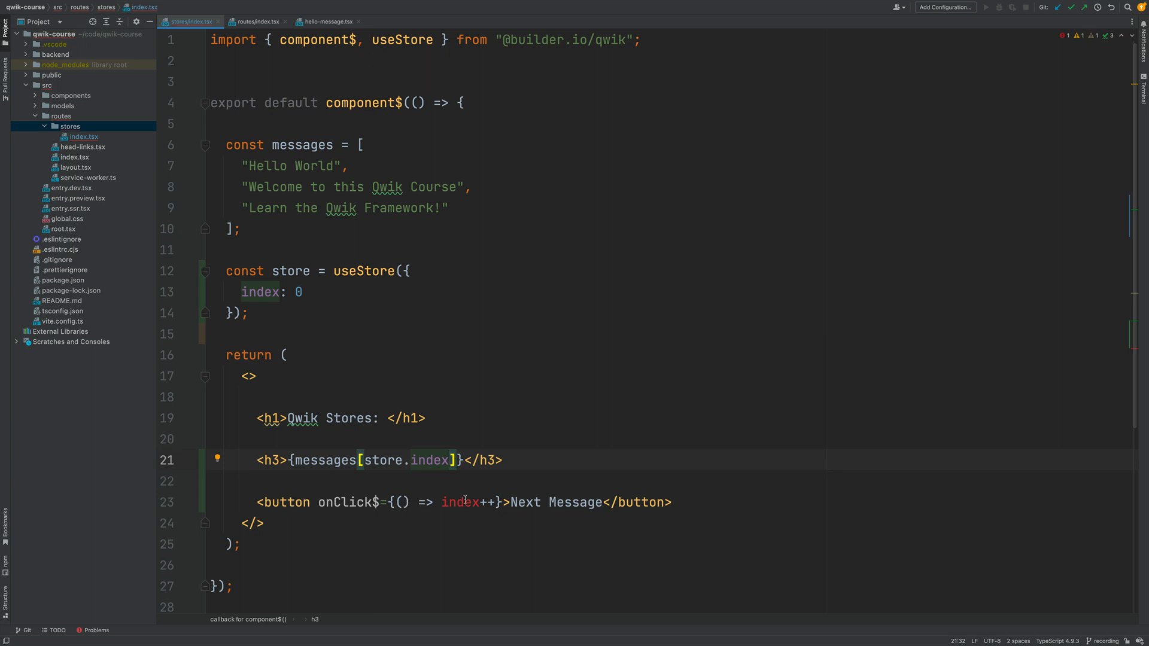
mouse_move(295, 271)
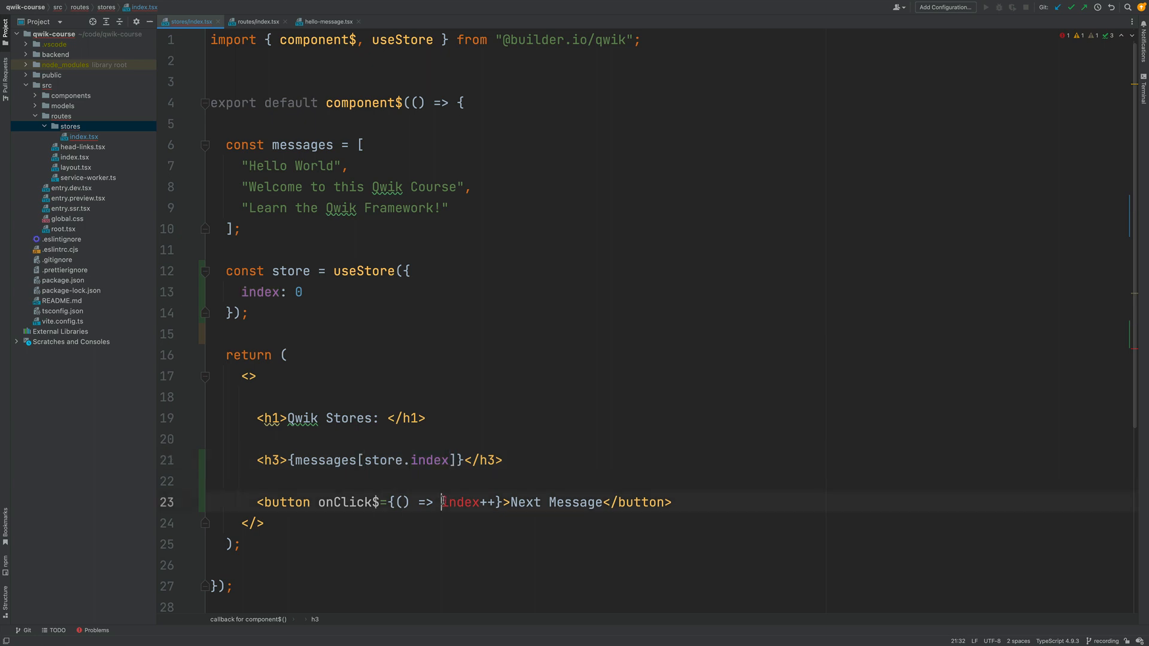
type("store.")
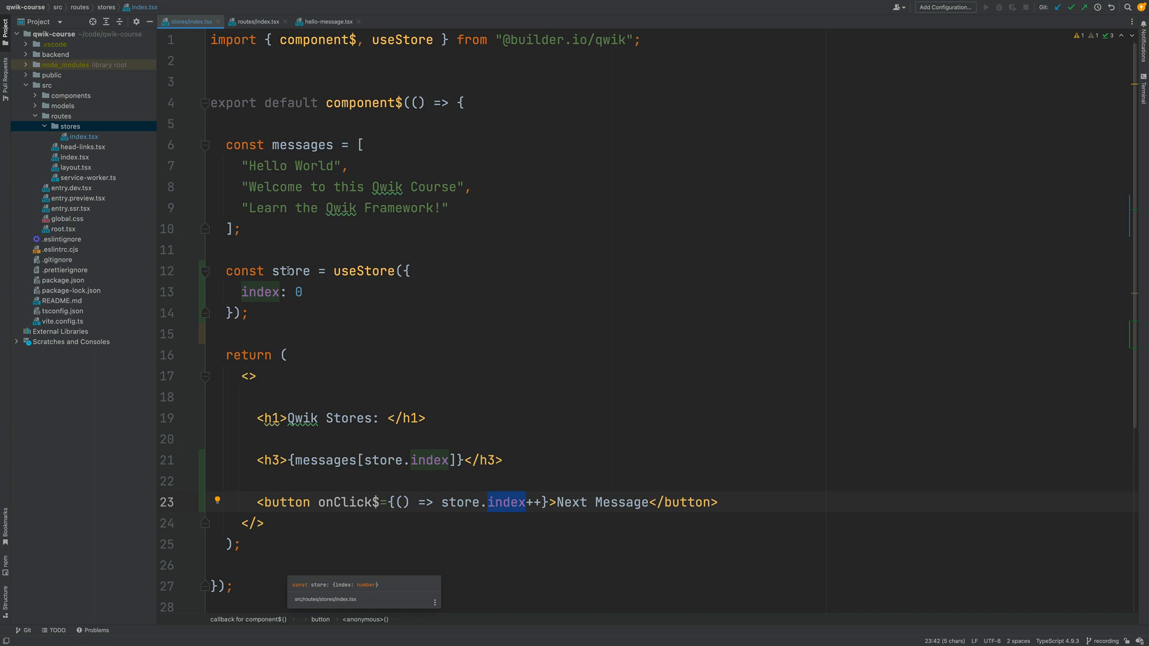
mouse_move(280, 302)
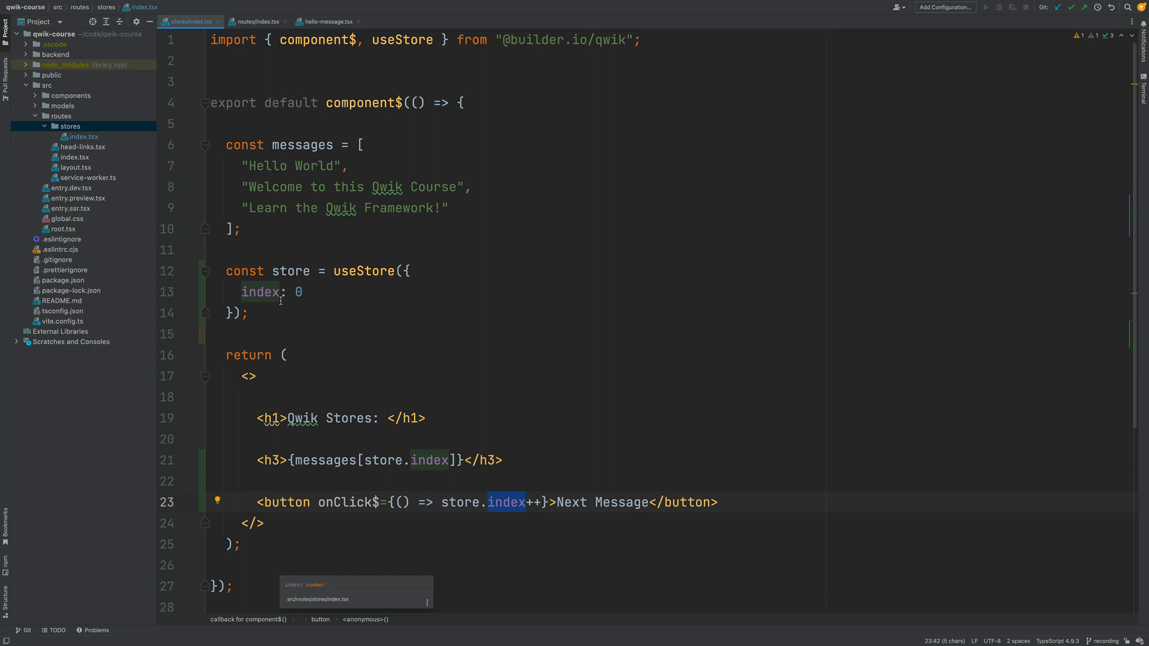
type("const")
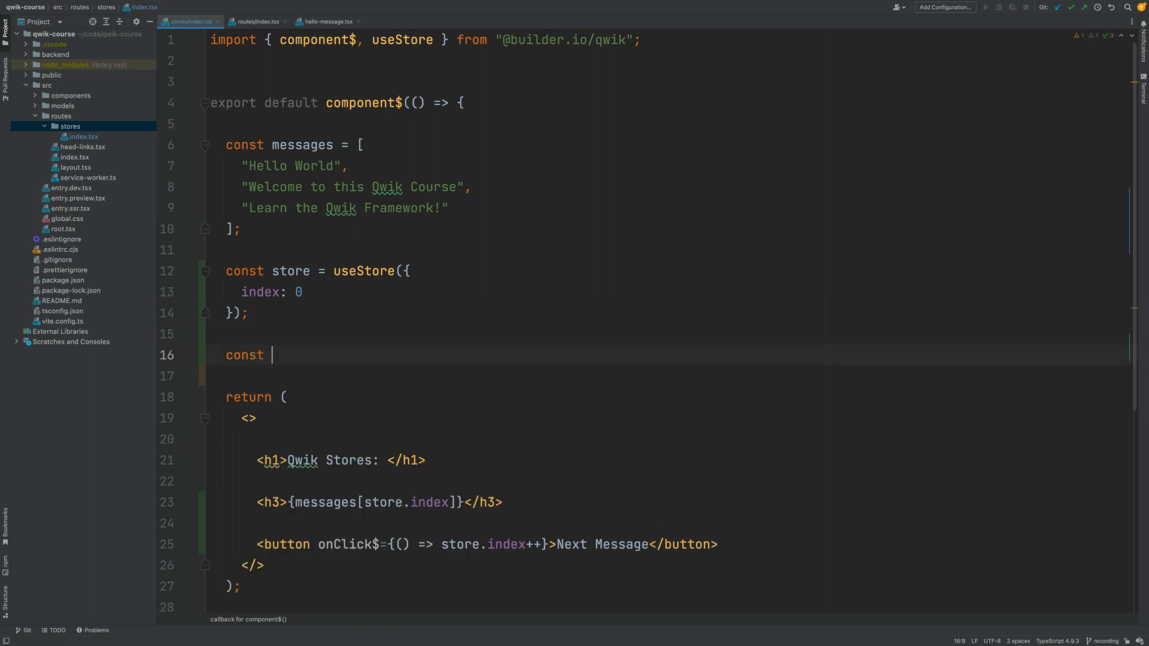
type("ob")
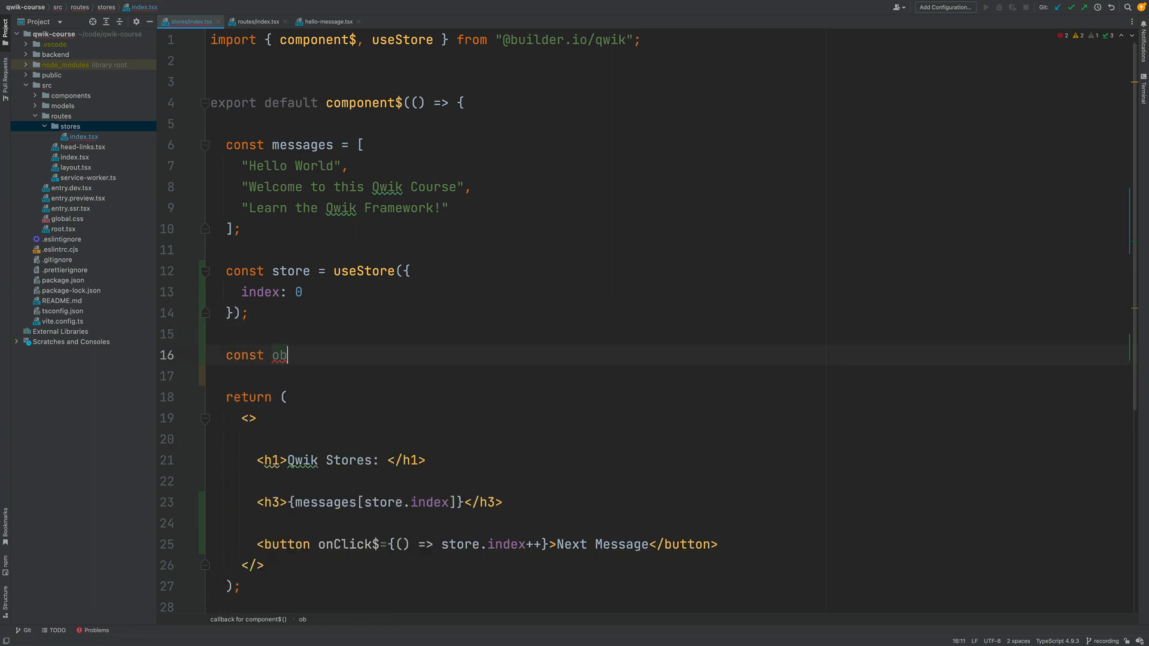
type("j =")
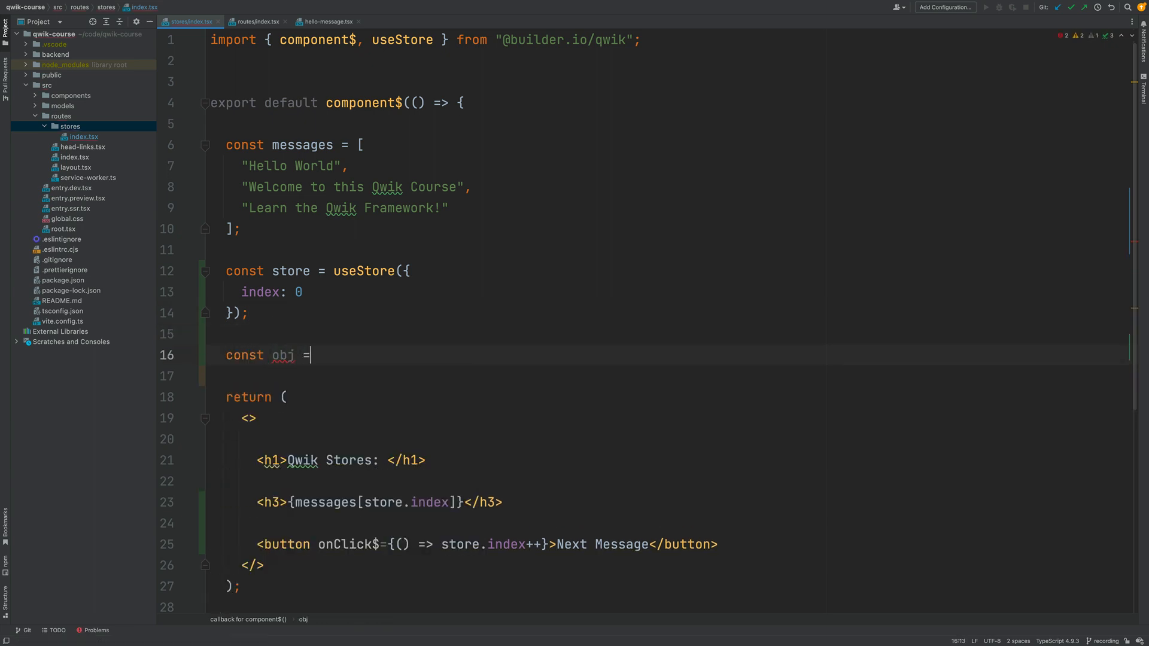
type("{")
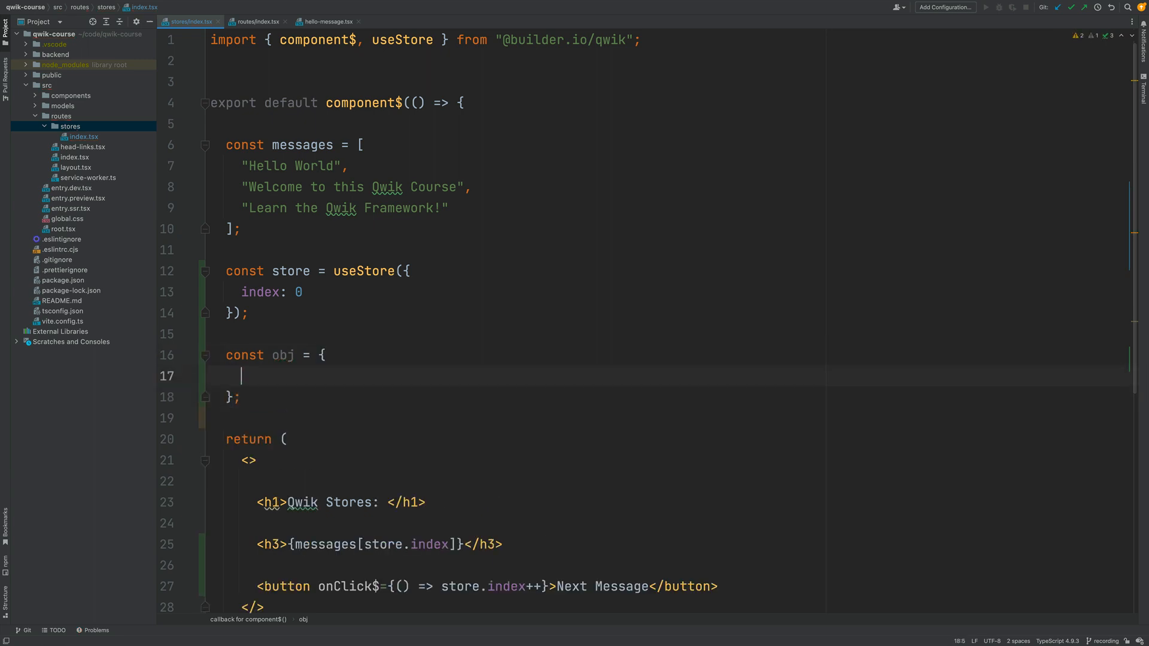
type("index:")
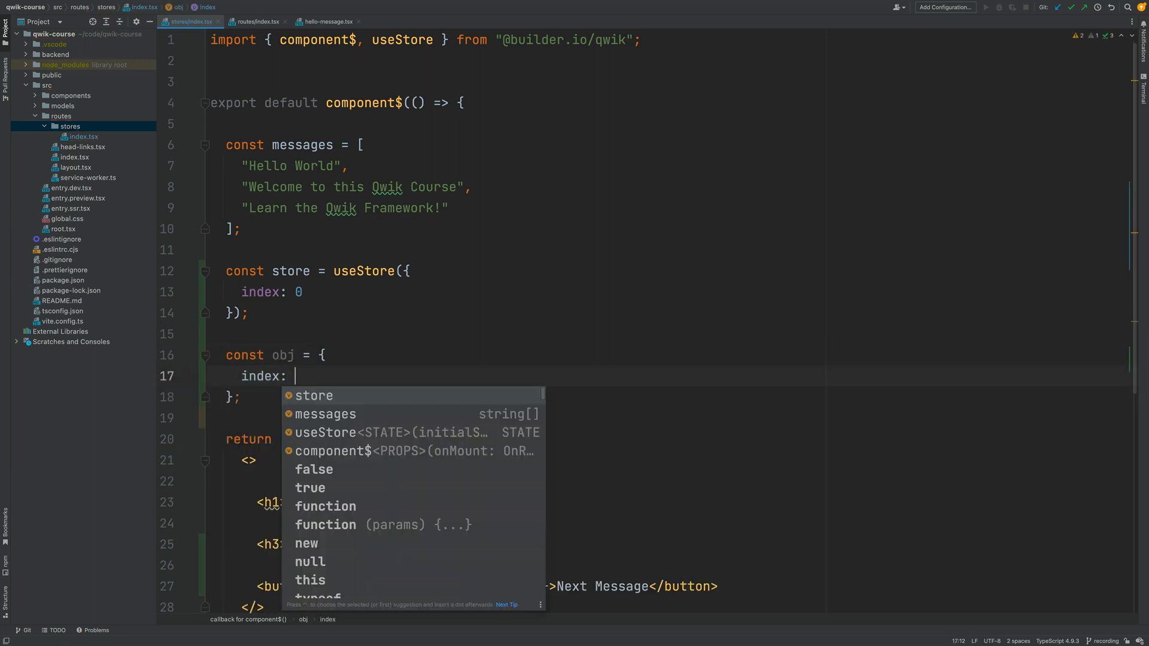
type("0")
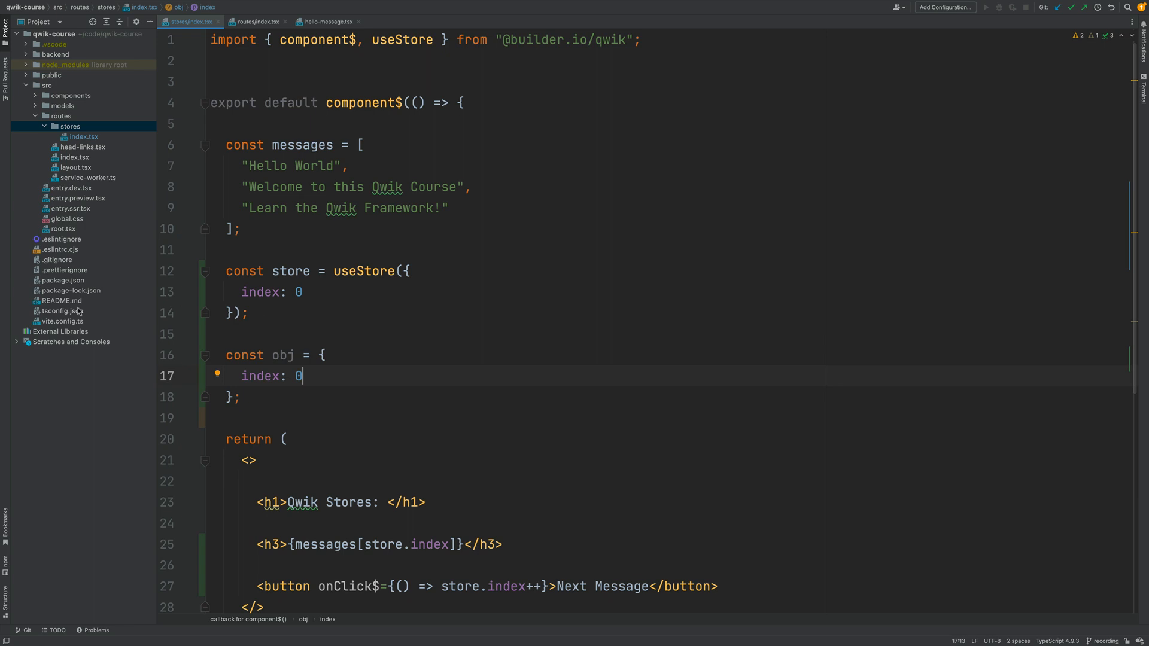
double_click(284, 354)
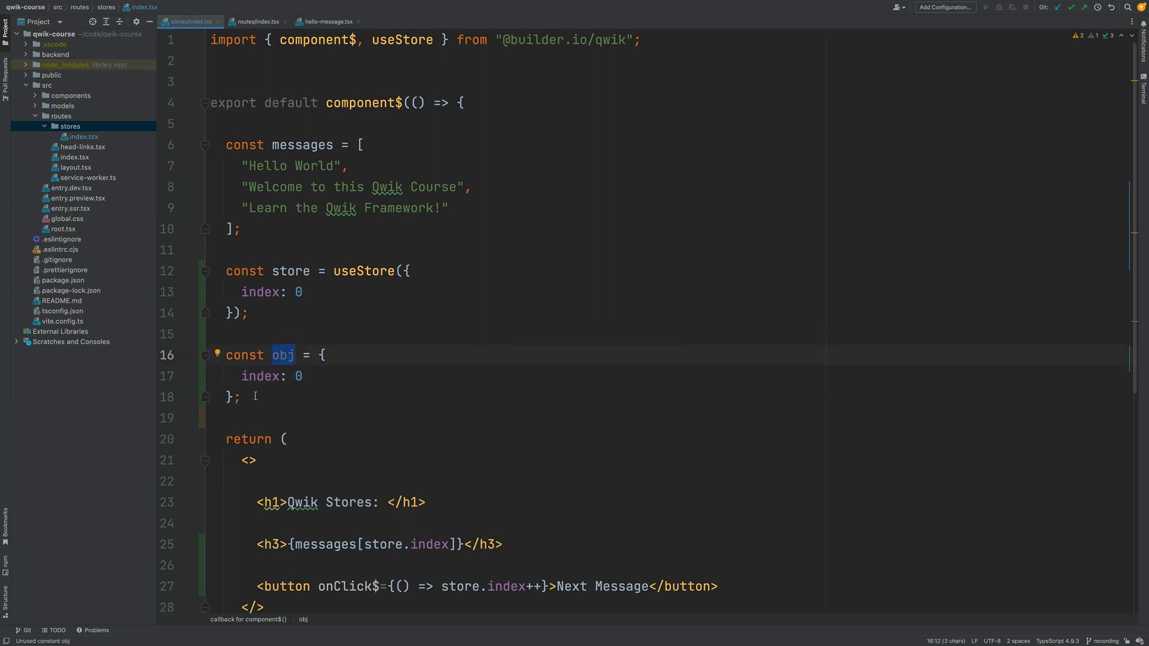
left_click(245, 396)
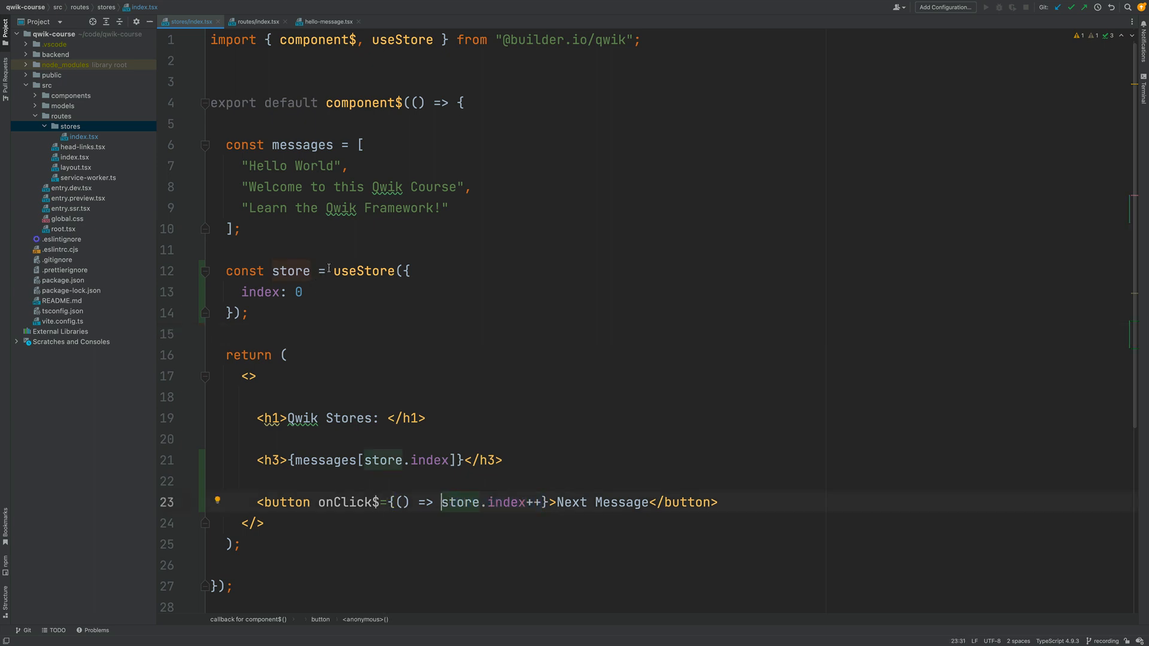
scroll("down", 3)
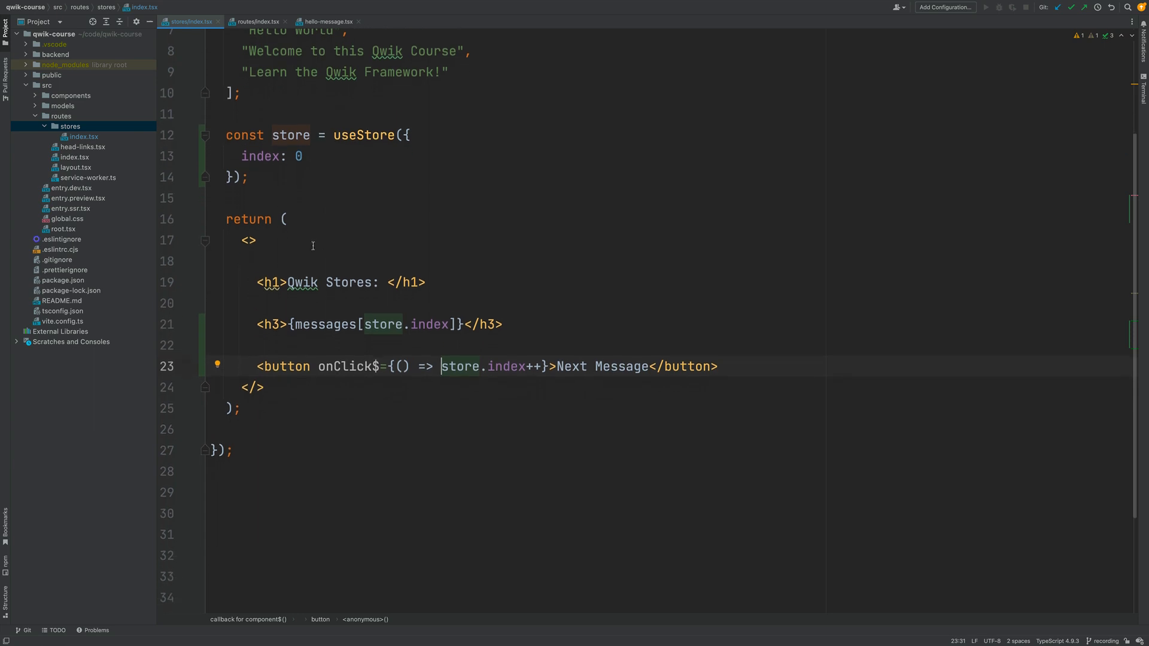
double_click(290, 134)
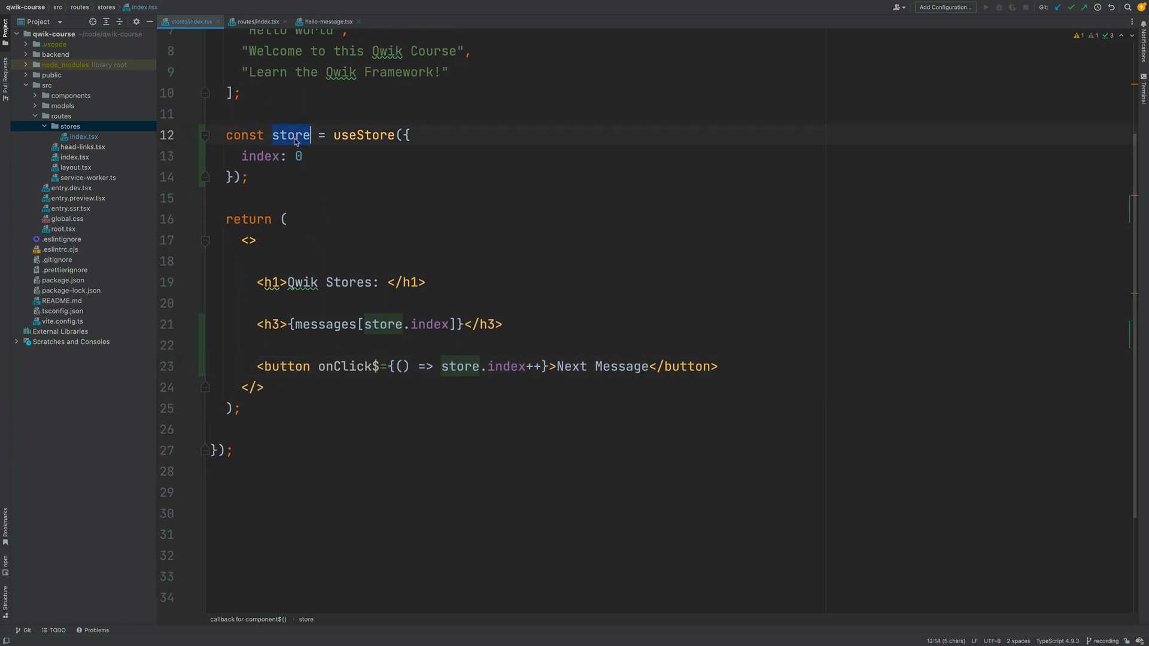
double_click(261, 156)
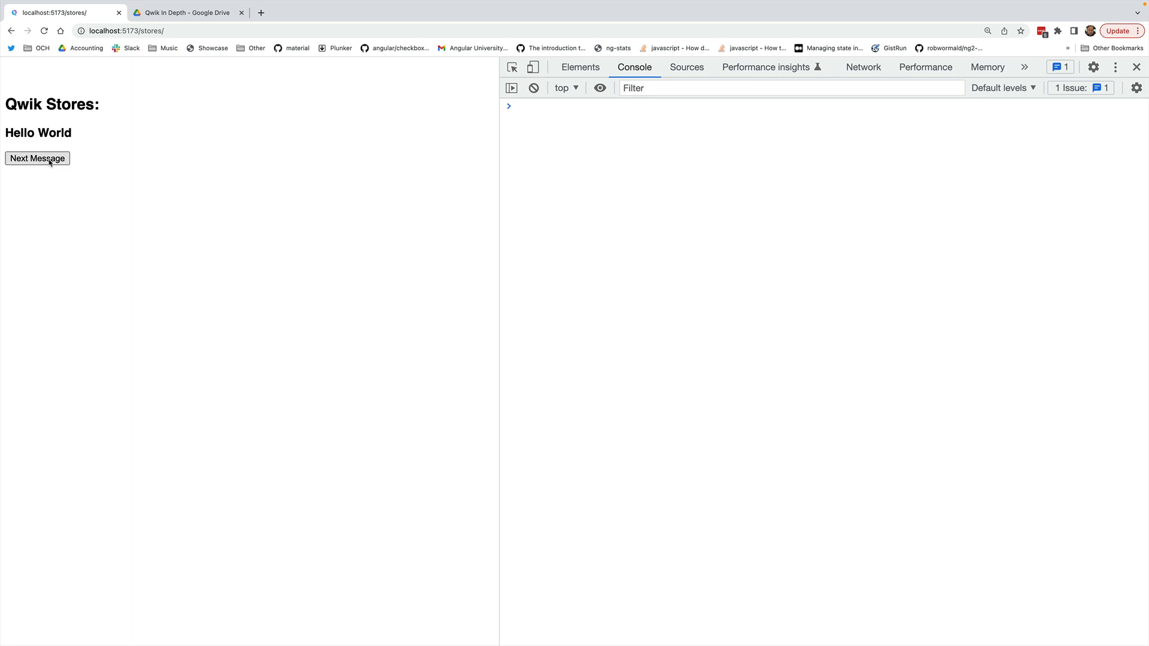
Advance Next Message through 'Welcome to this Qwik Course', 'Learn the Qwik Framework', then no message
left_click(38, 158)
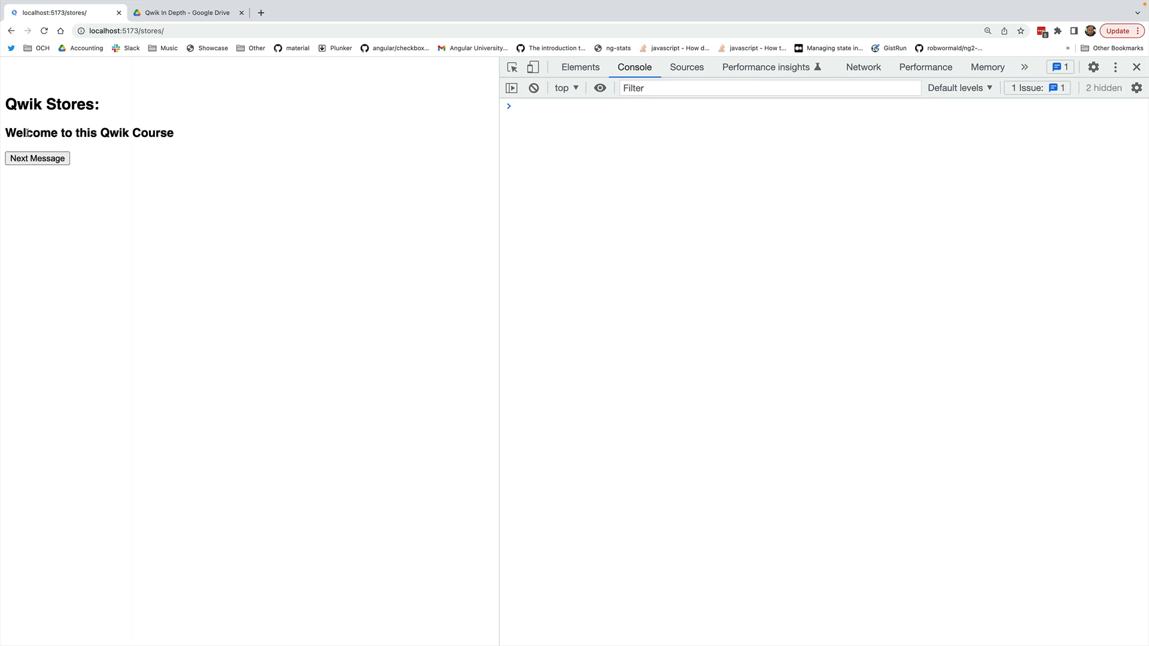
left_click(38, 158)
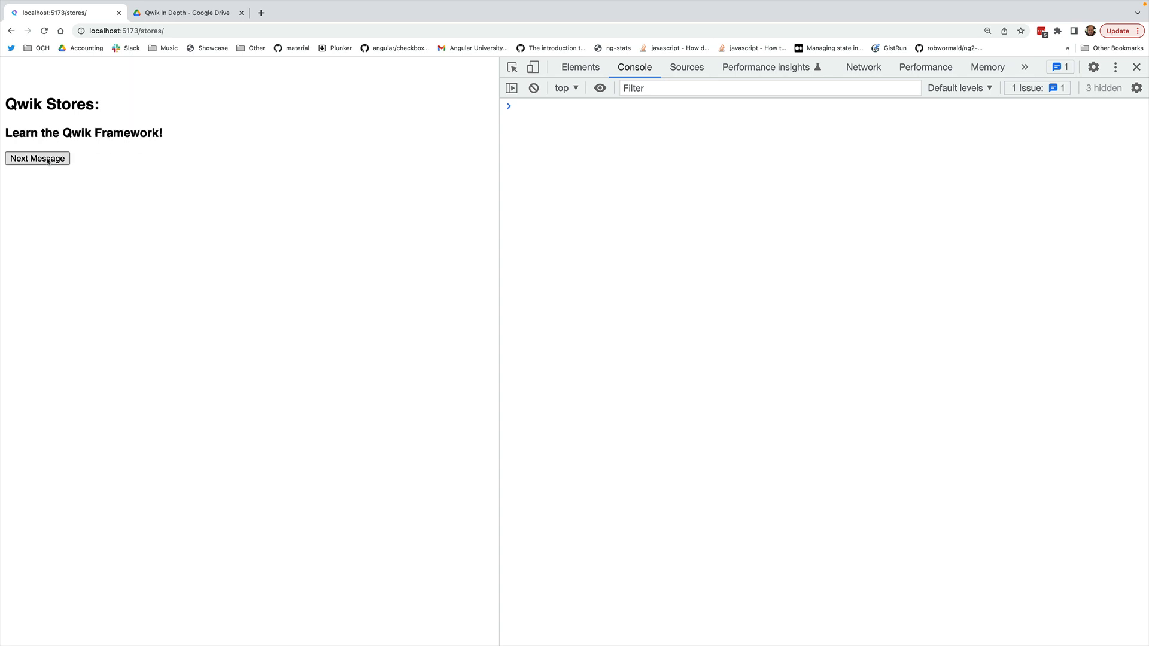
left_click(37, 158)
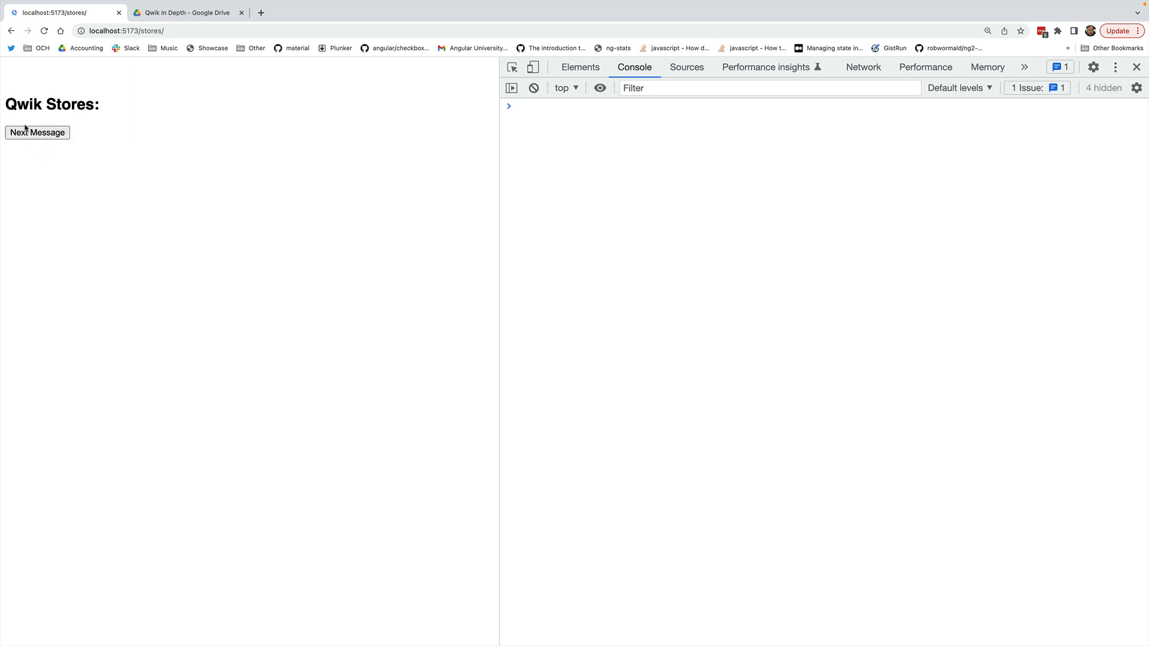
mouse_move(117, 123)
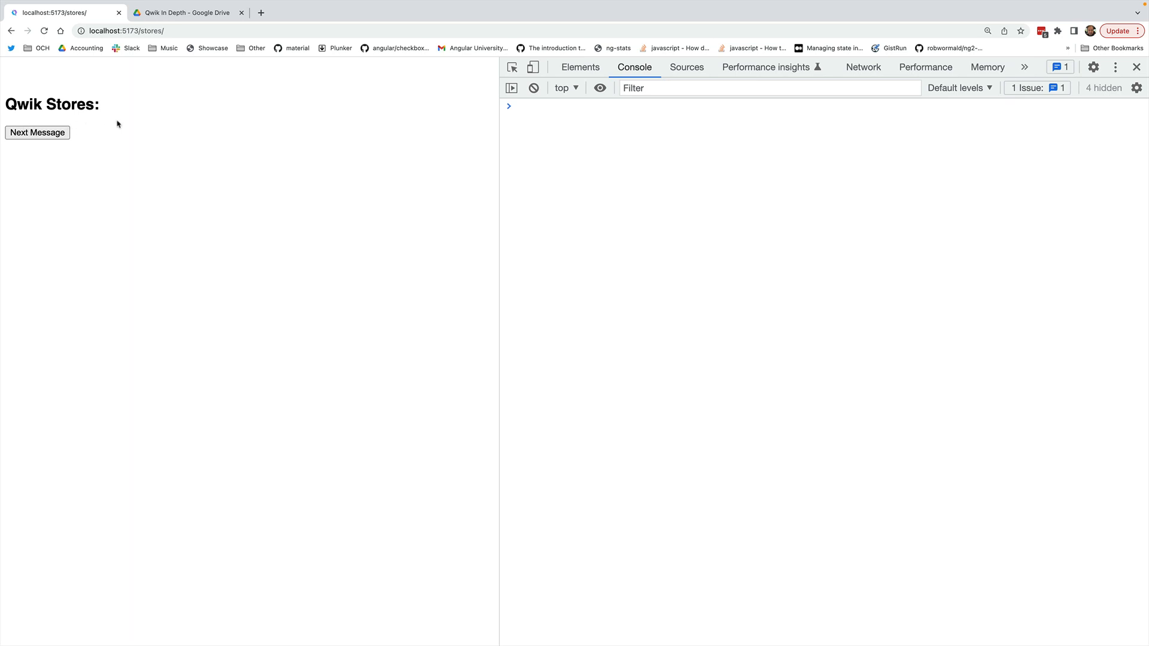
mouse_move(859, 453)
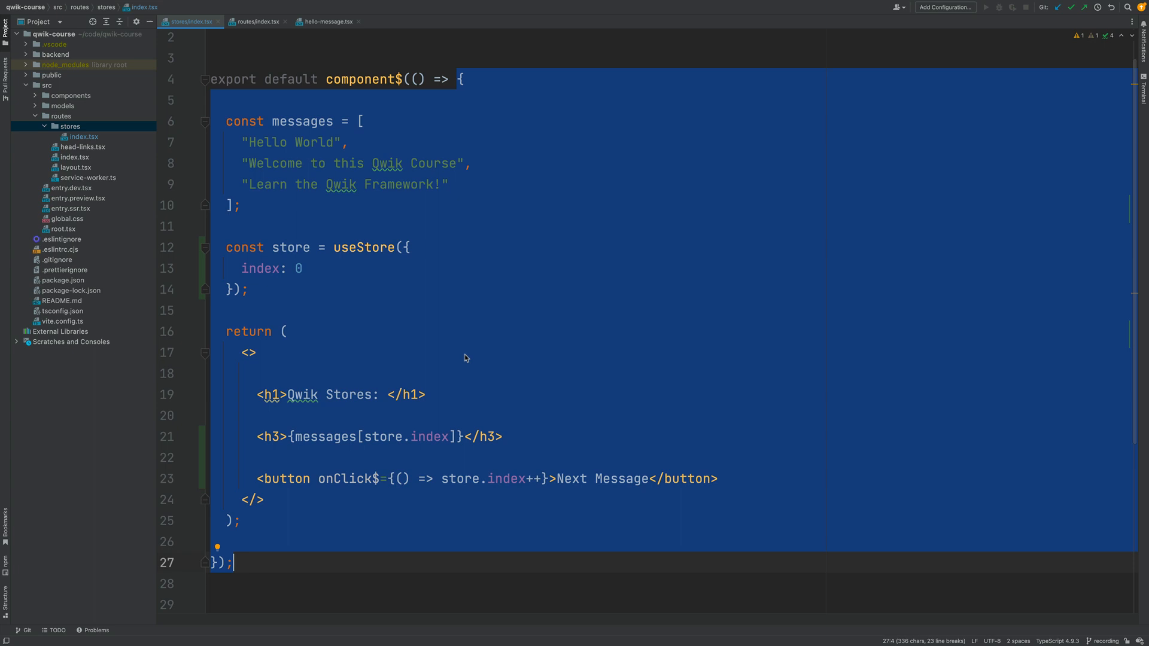
mouse_move(463, 335)
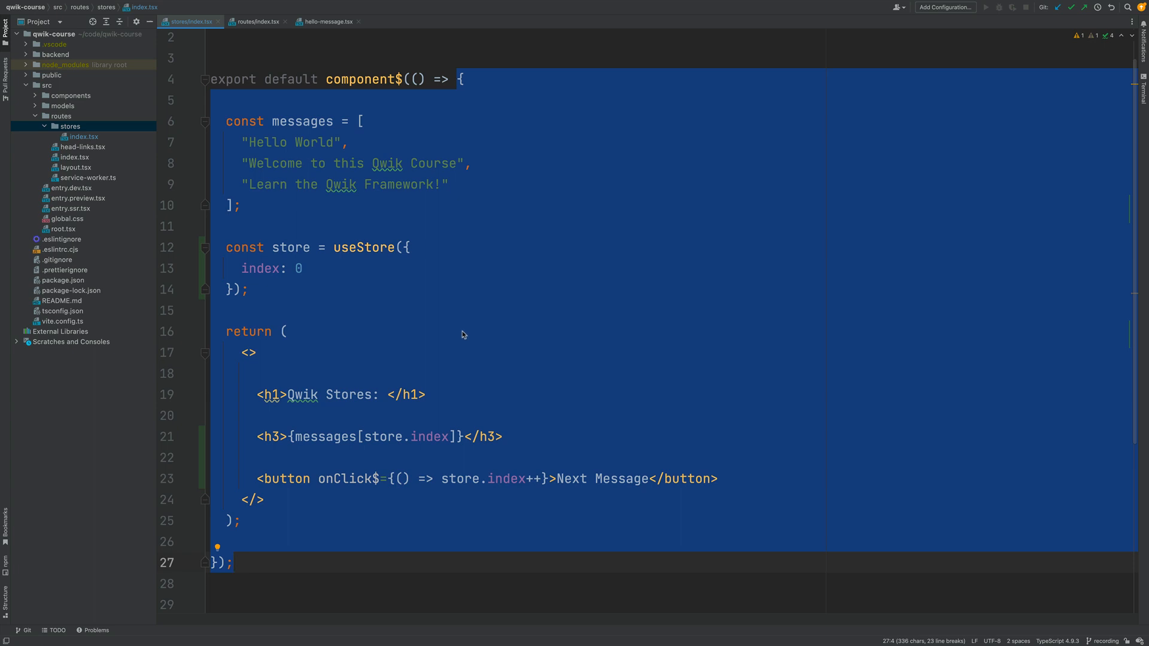
left_click(459, 332)
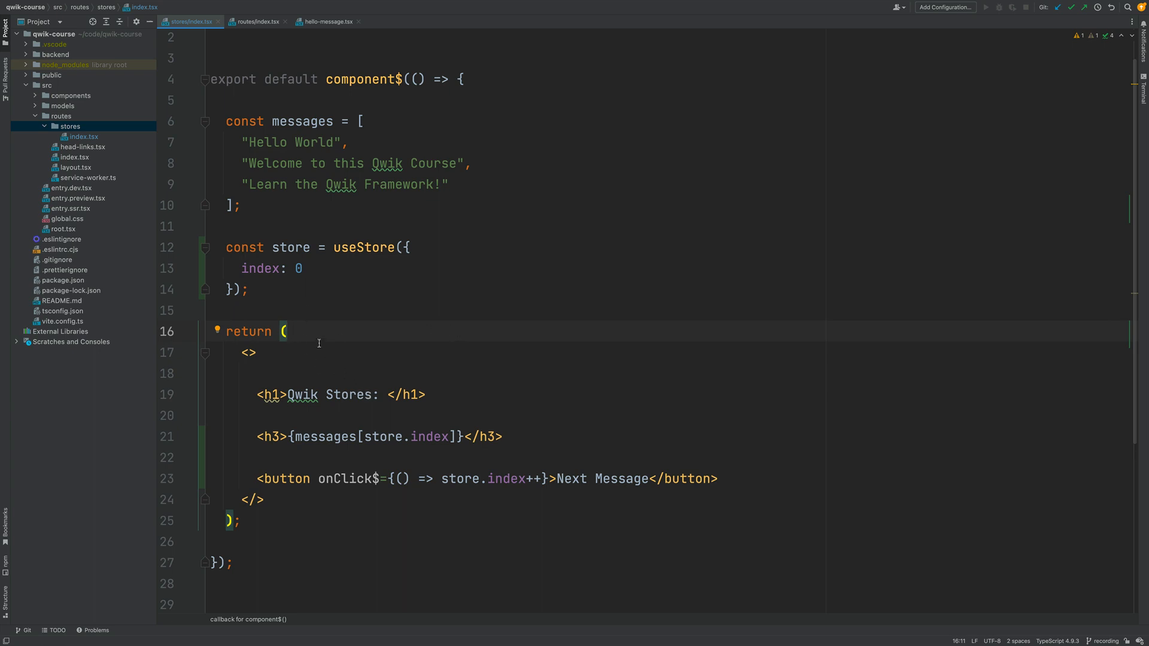
mouse_move(284, 286)
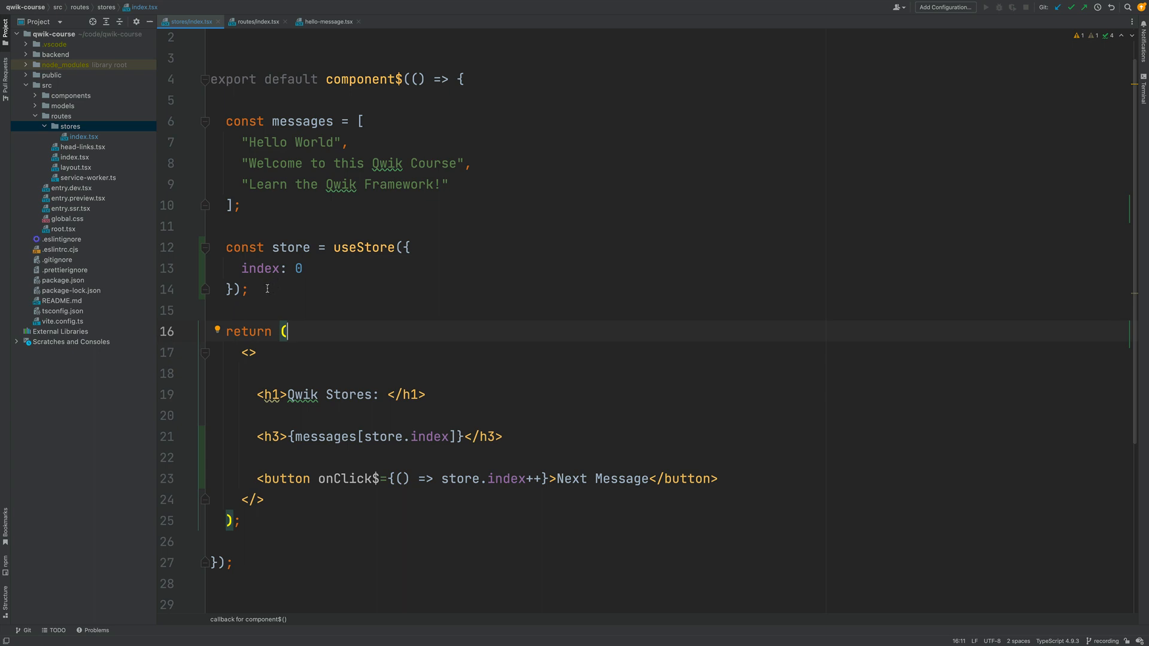
Add console.log(store); below the useStore declaration
type("console.log(")
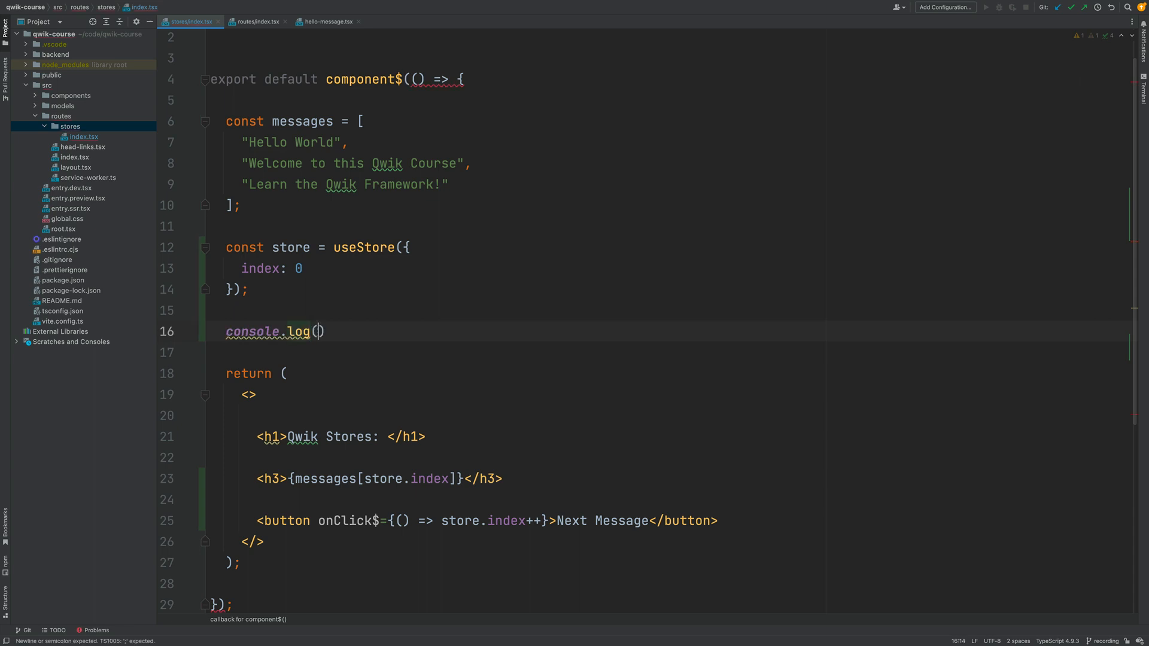
type("store")
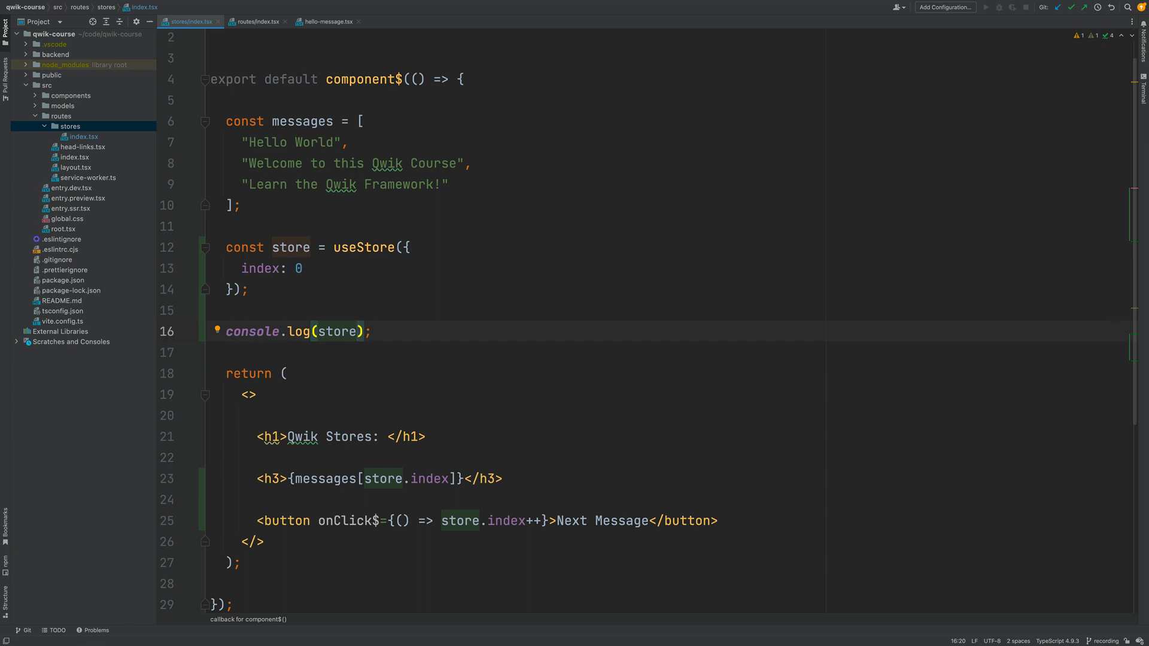
mouse_move(84, 297)
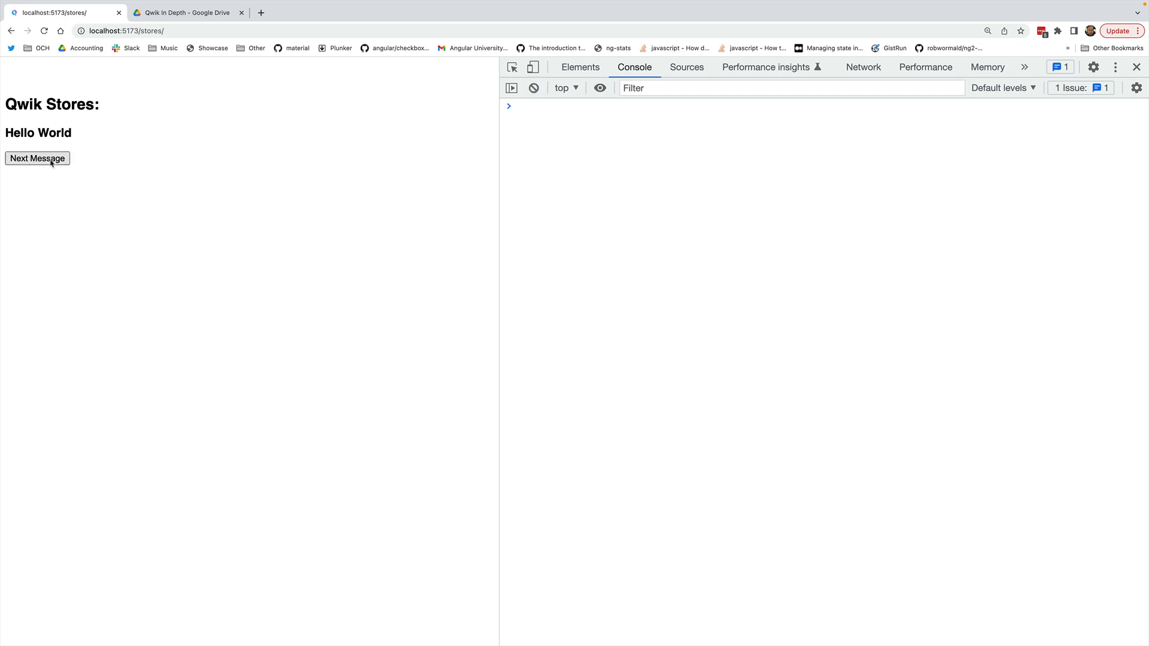
Advance to the second message and inspect the logged Proxy {index: 1} in the console
left_click(37, 158)
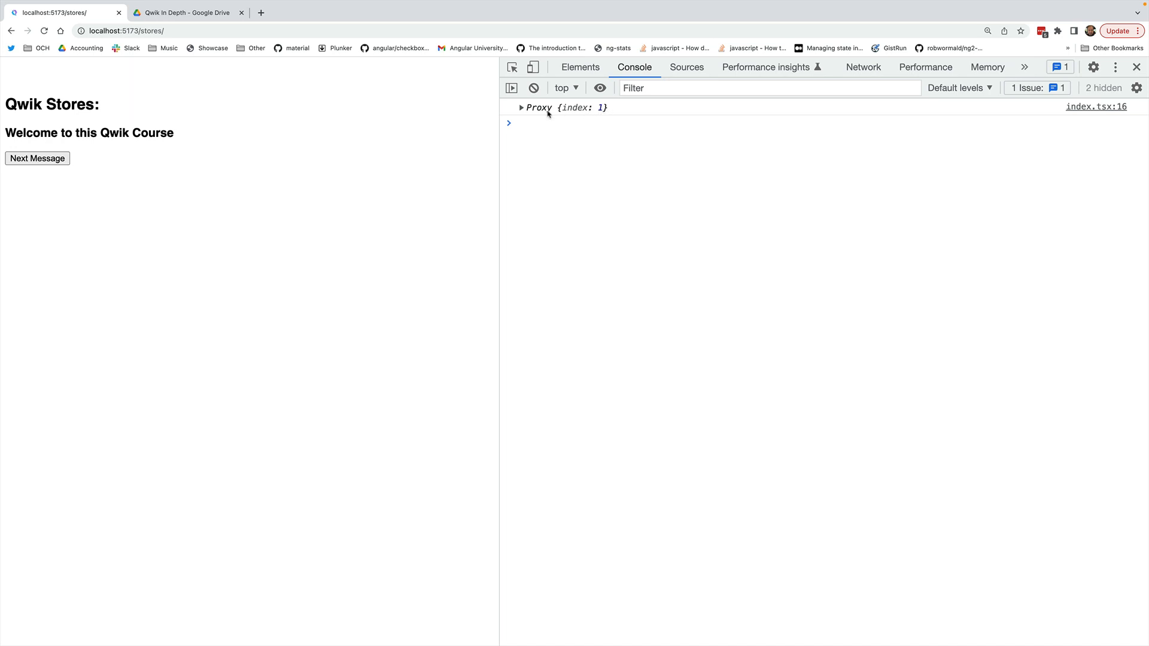
left_click(521, 108)
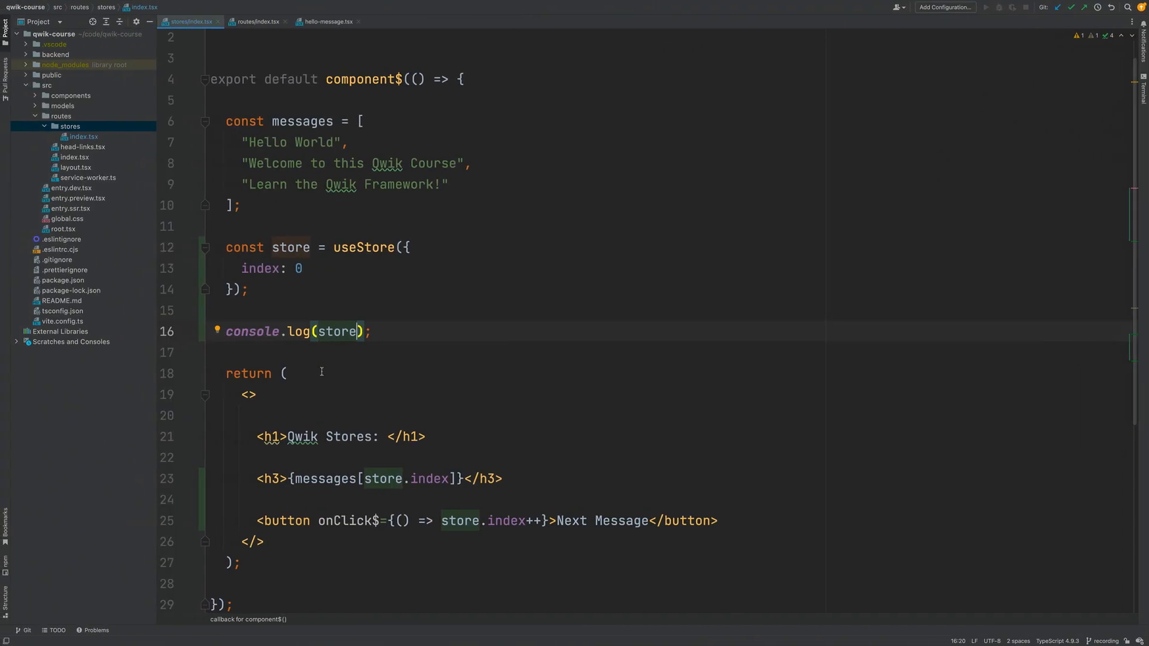
double_click(337, 332)
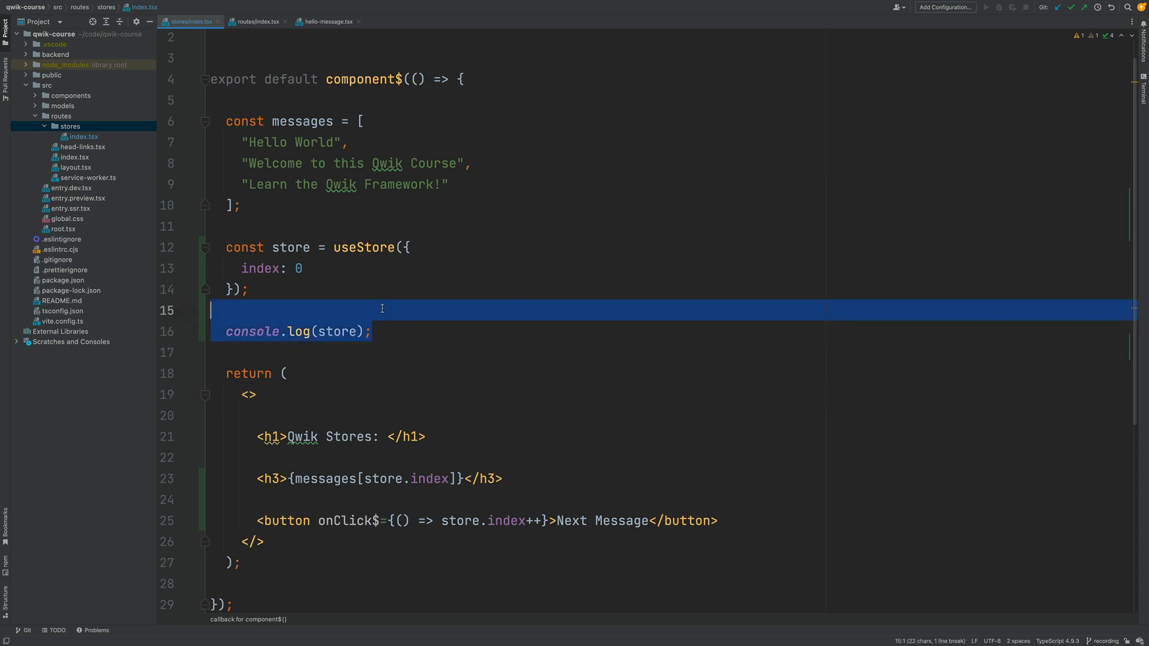
Delete the console.log(store) line and highlight the store variable's usages
key("Delete")
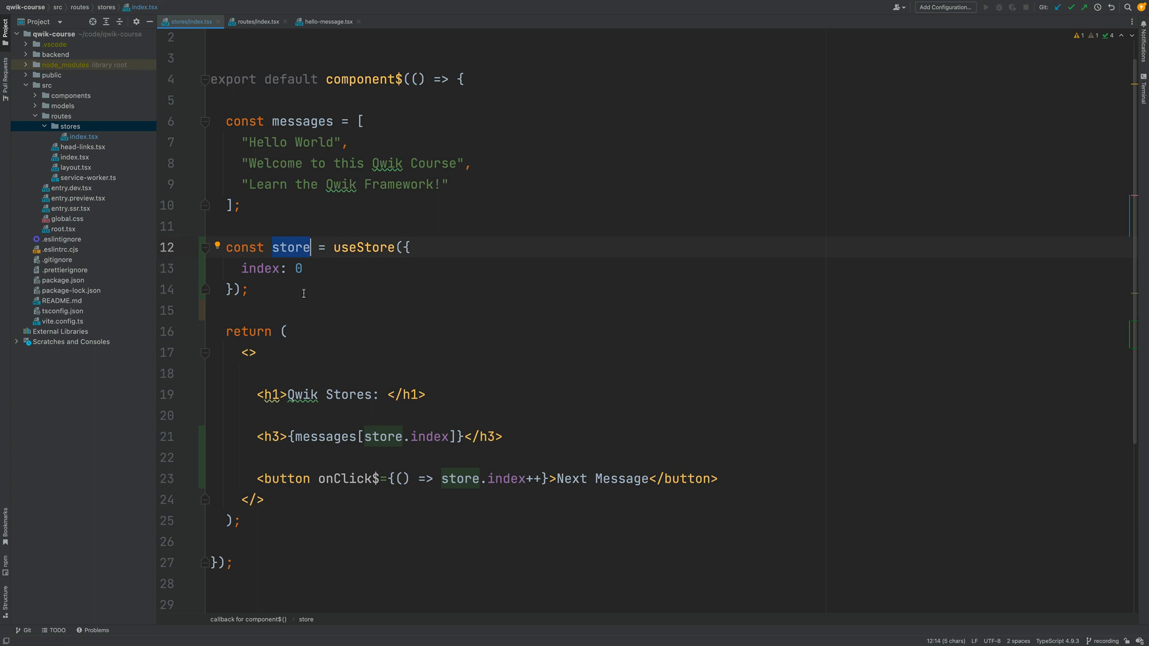
mouse_move(476, 446)
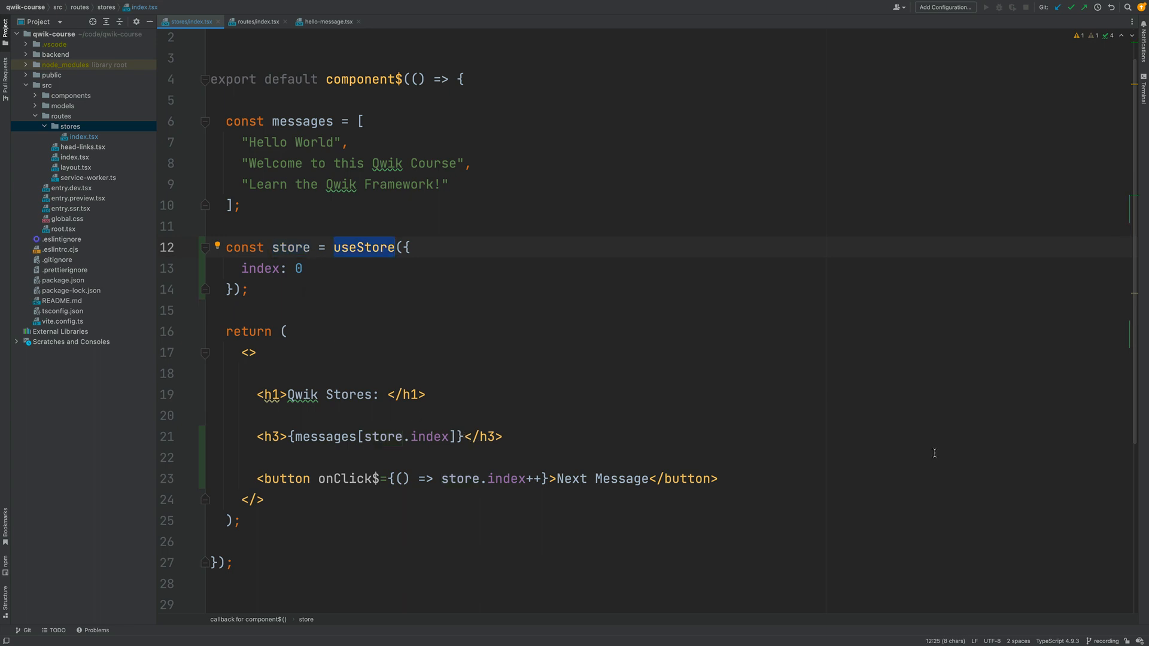
left_click(410, 247)
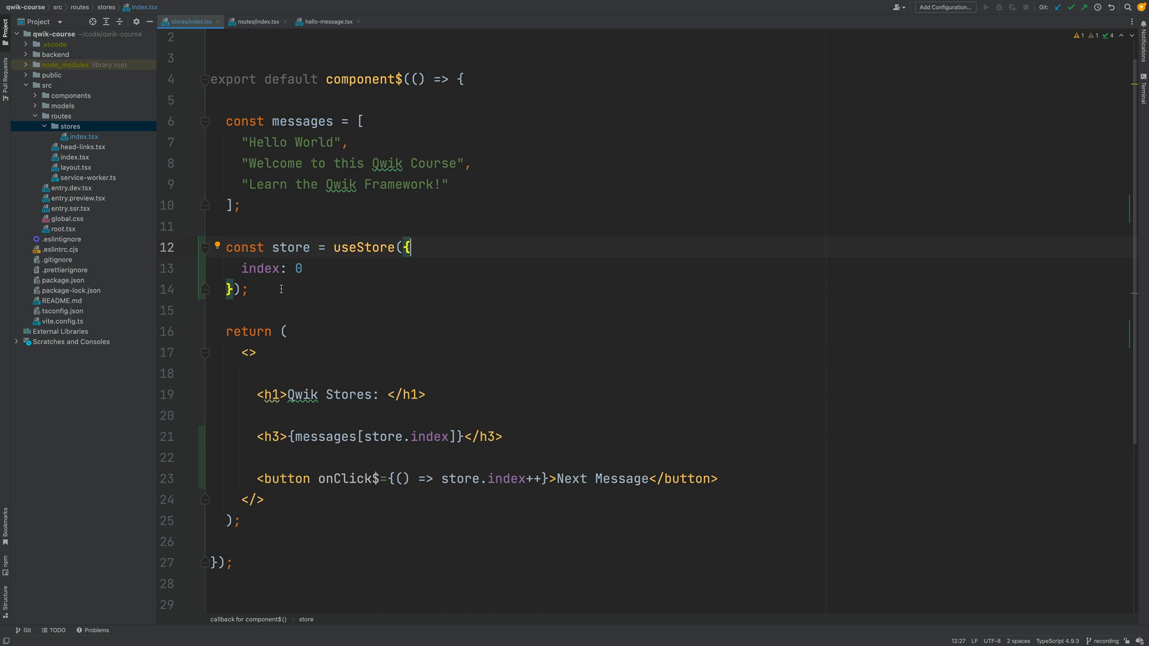
mouse_move(291, 247)
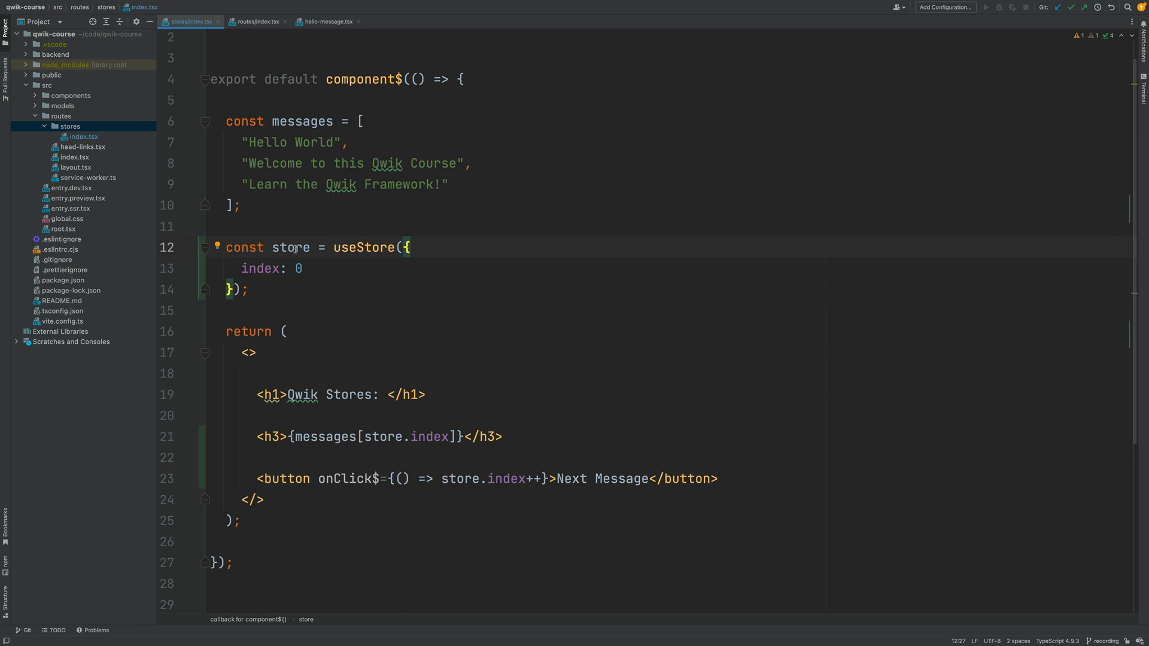
double_click(291, 247)
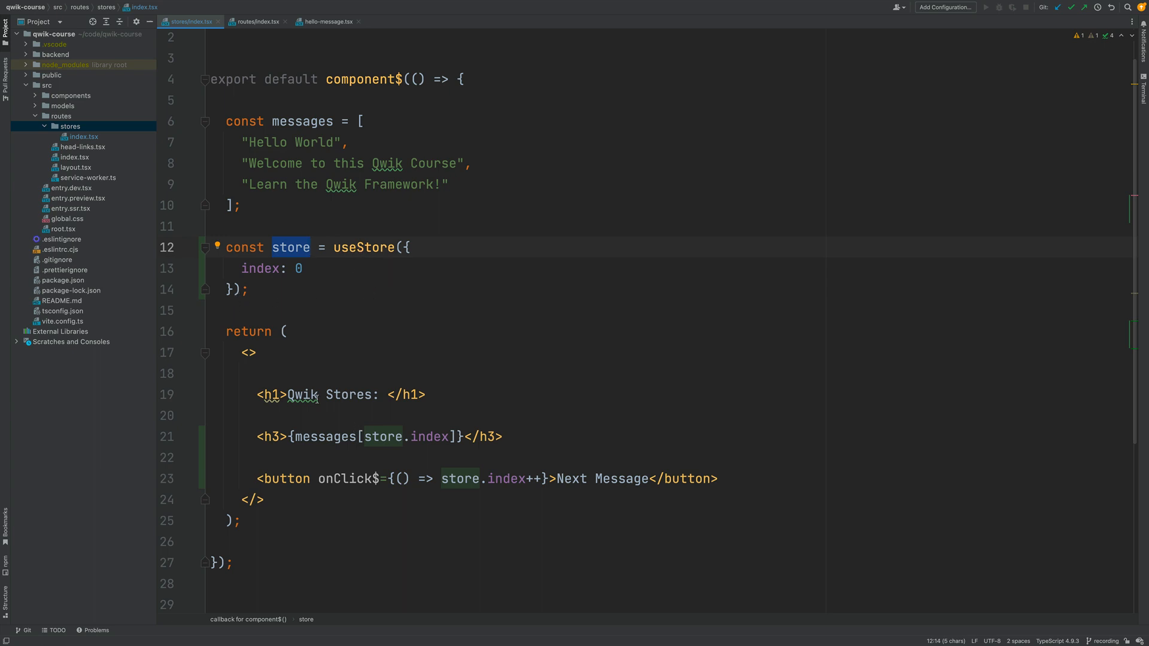
mouse_move(316, 398)
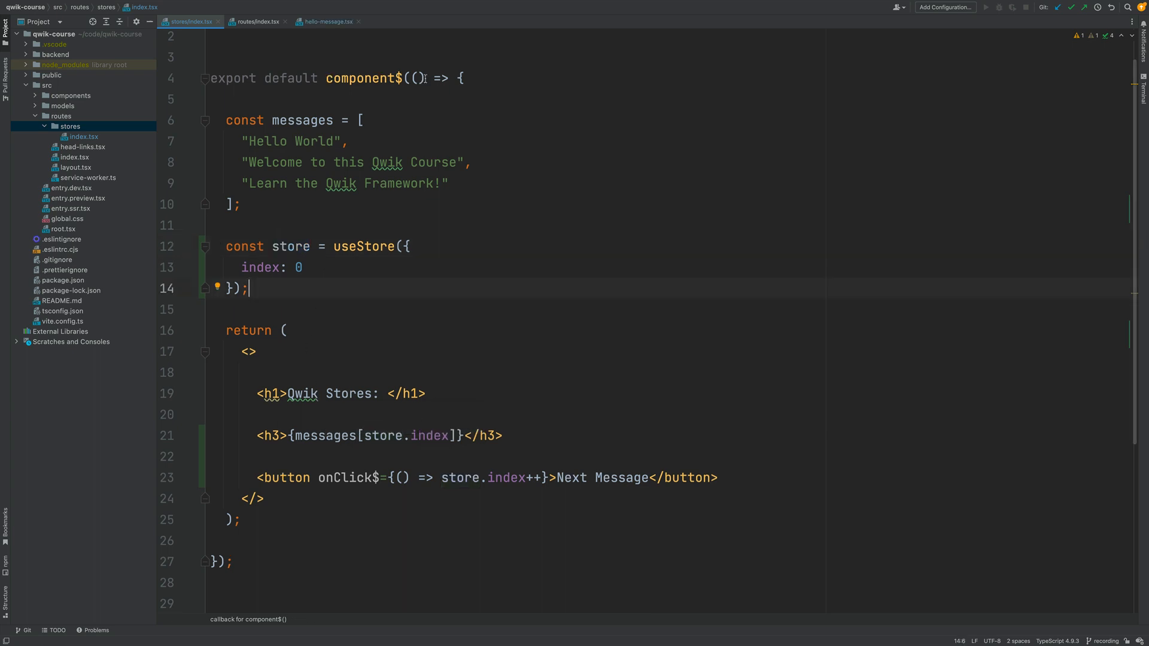
double_click(416, 79)
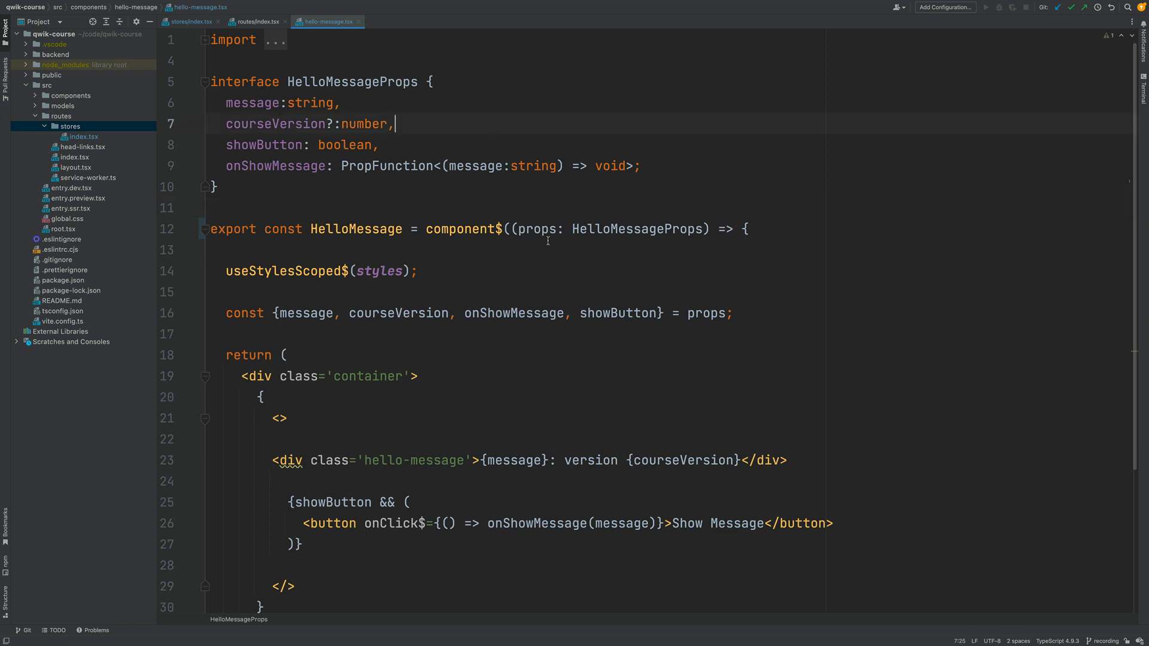
Review HelloMessage's props in hello-message.tsx, then return to stores/index.tsx
double_click(537, 228)
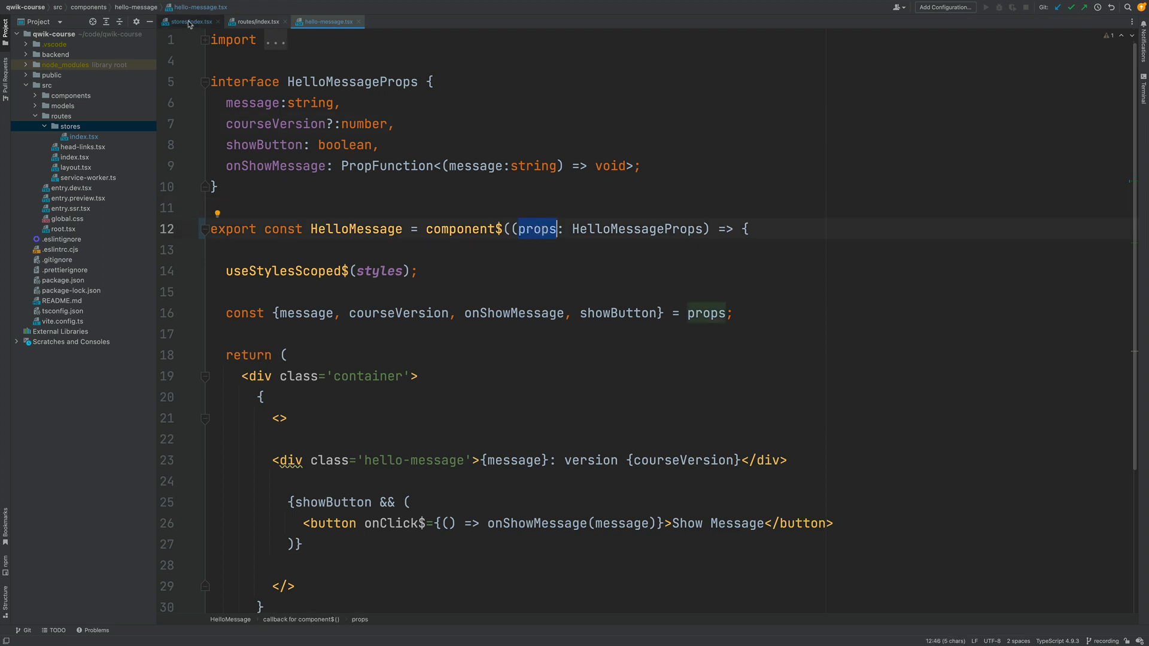
left_click(187, 22)
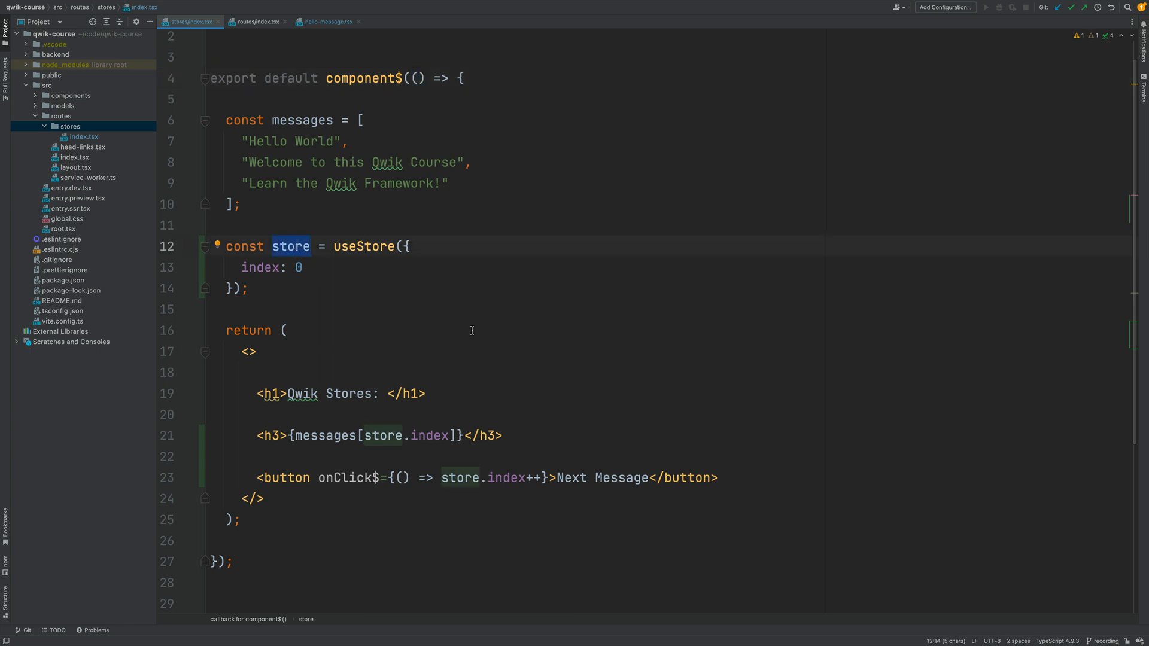
mouse_move(340, 223)
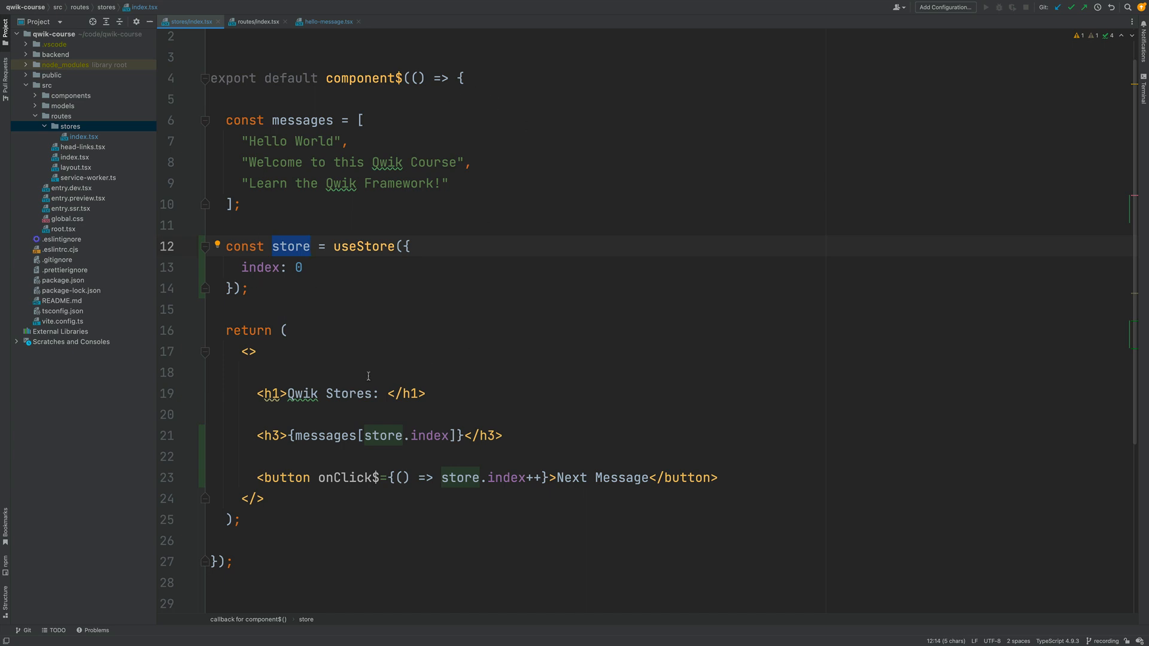
left_click(514, 436)
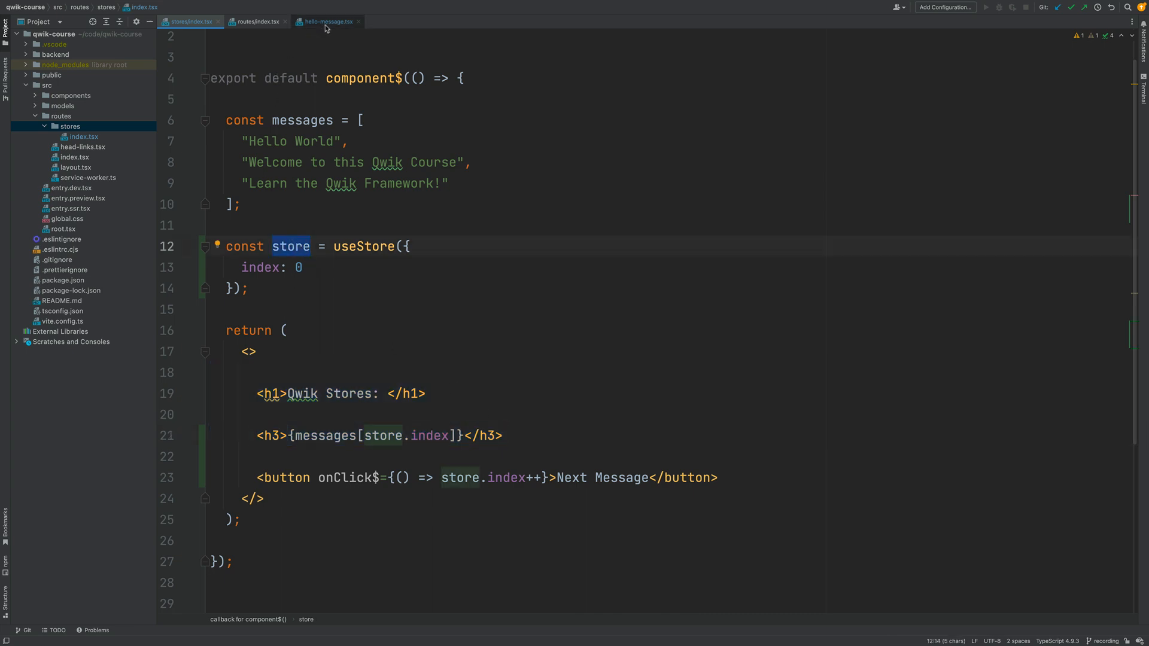
left_click(329, 22)
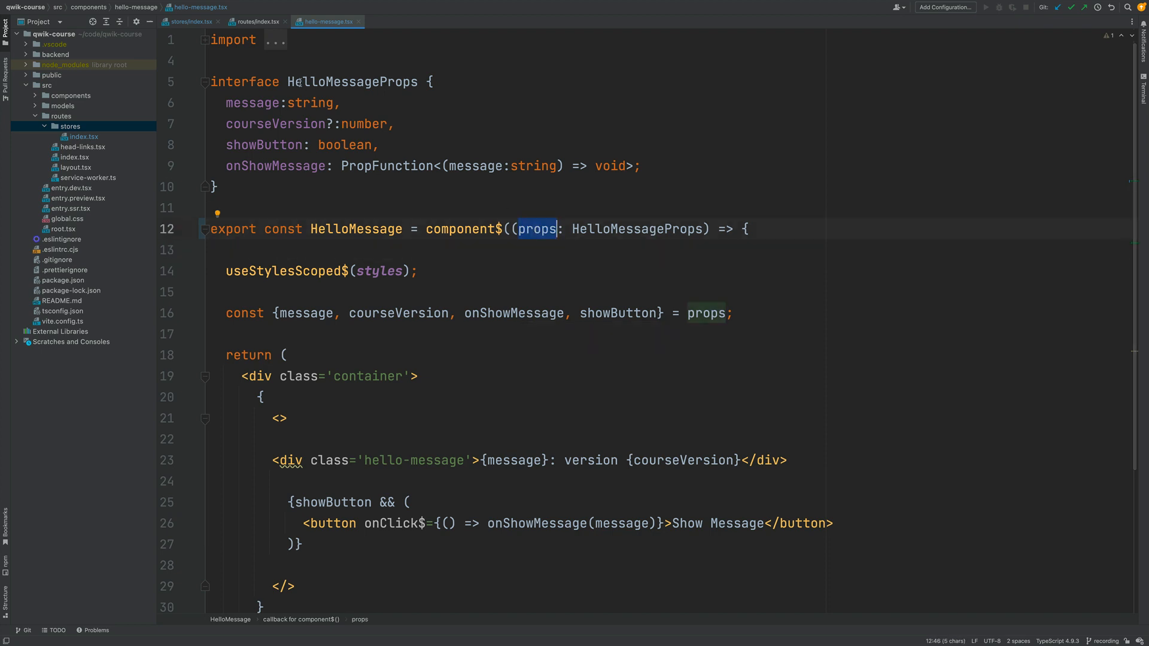
left_click(189, 21)
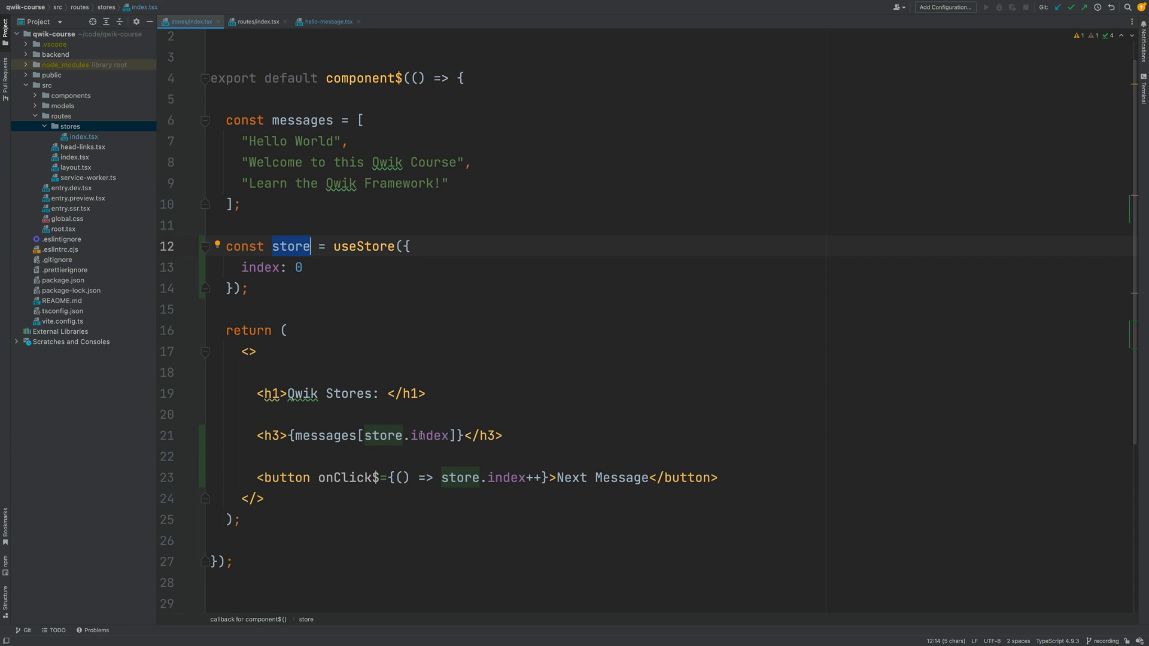
mouse_move(377, 435)
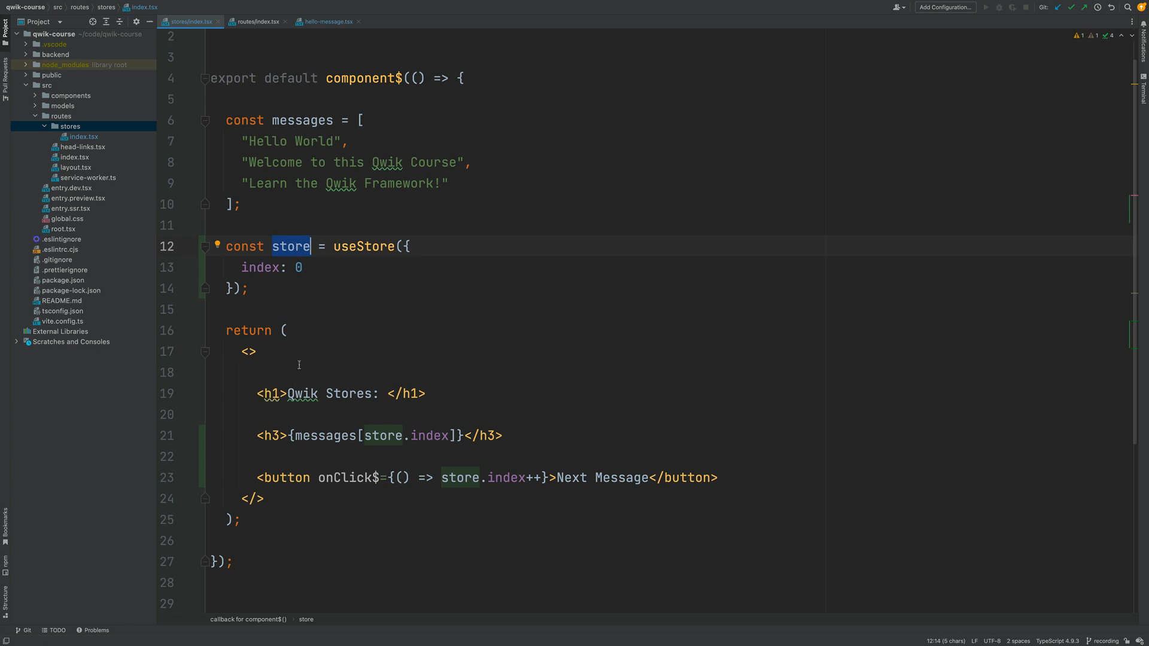
mouse_move(297, 330)
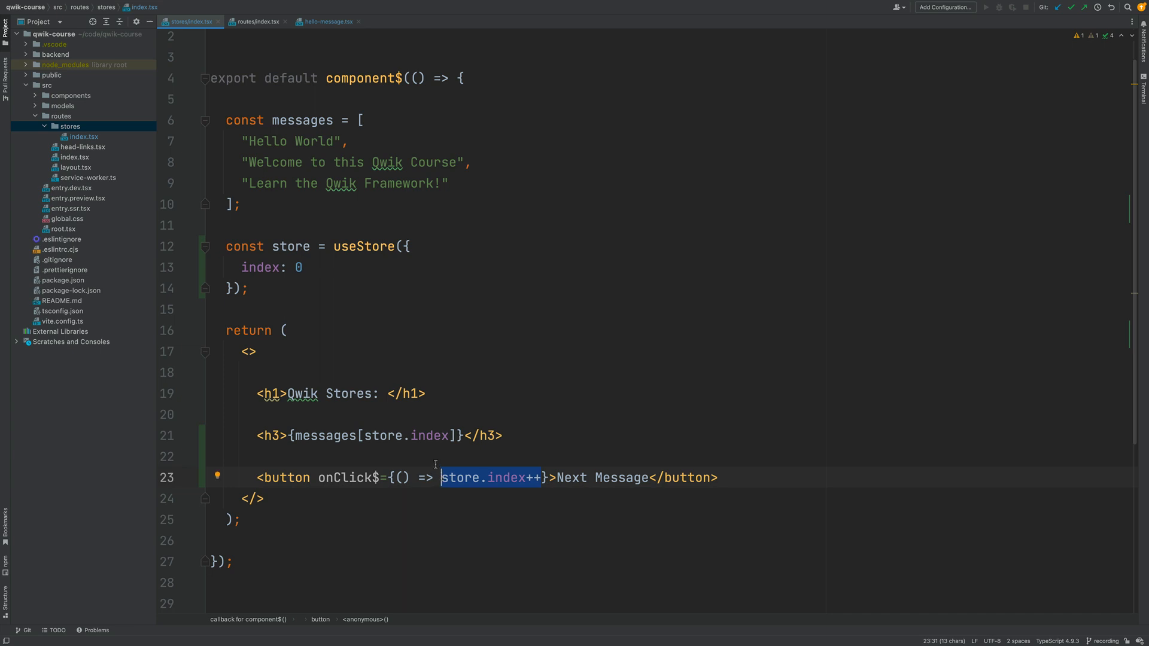
mouse_move(321, 335)
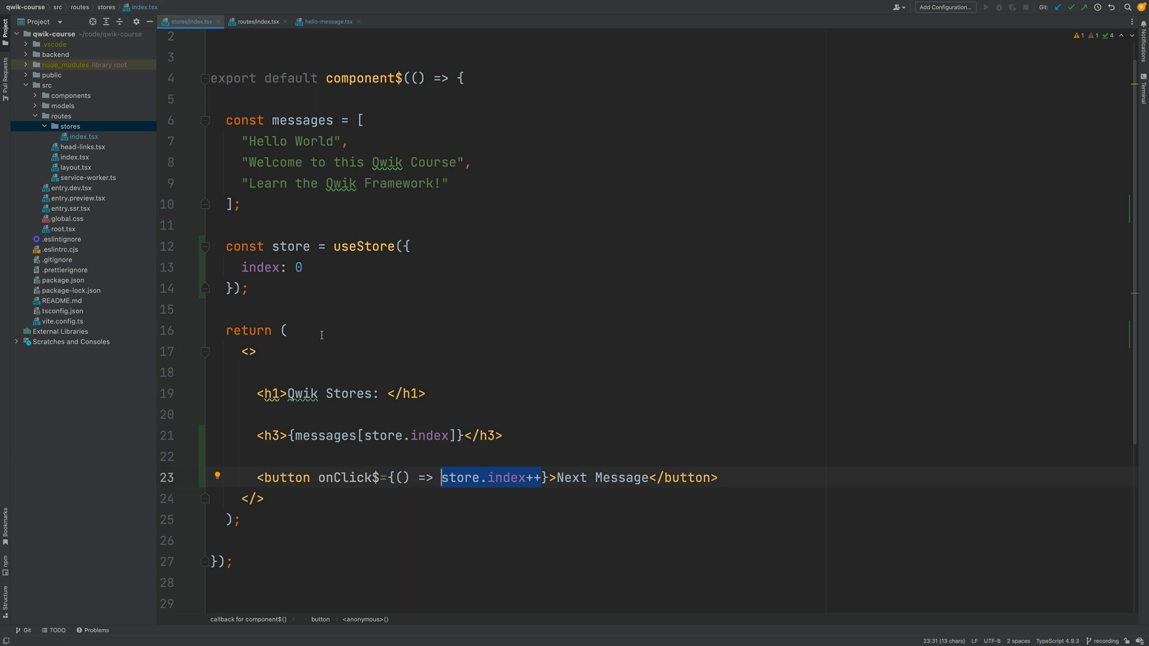